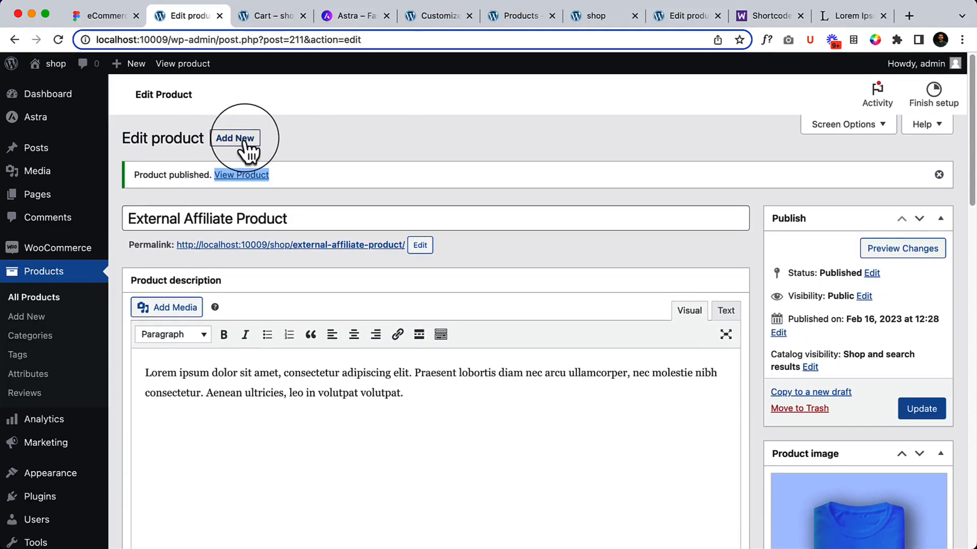
- Create a new product of type Variable product named 'Variable Product'
left_click(235, 138)
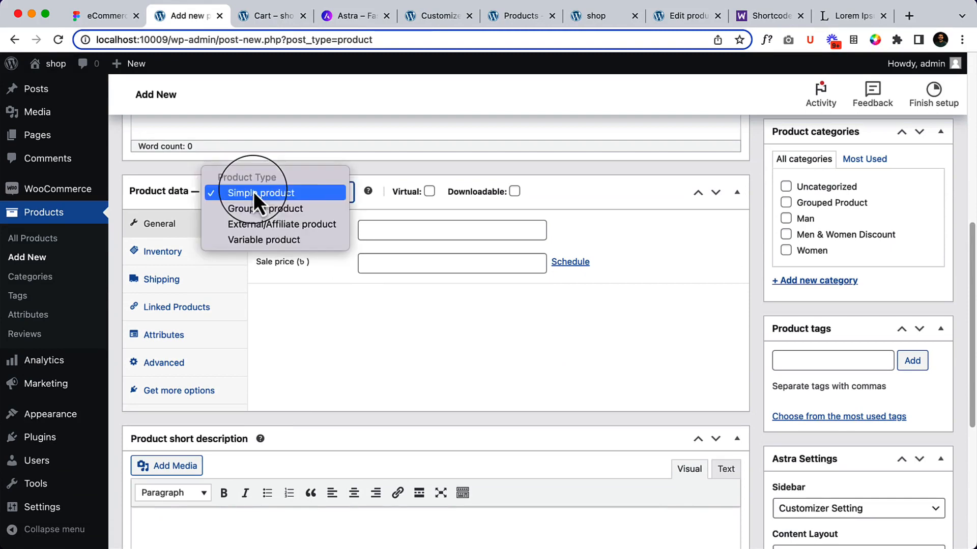
left_click(264, 240)
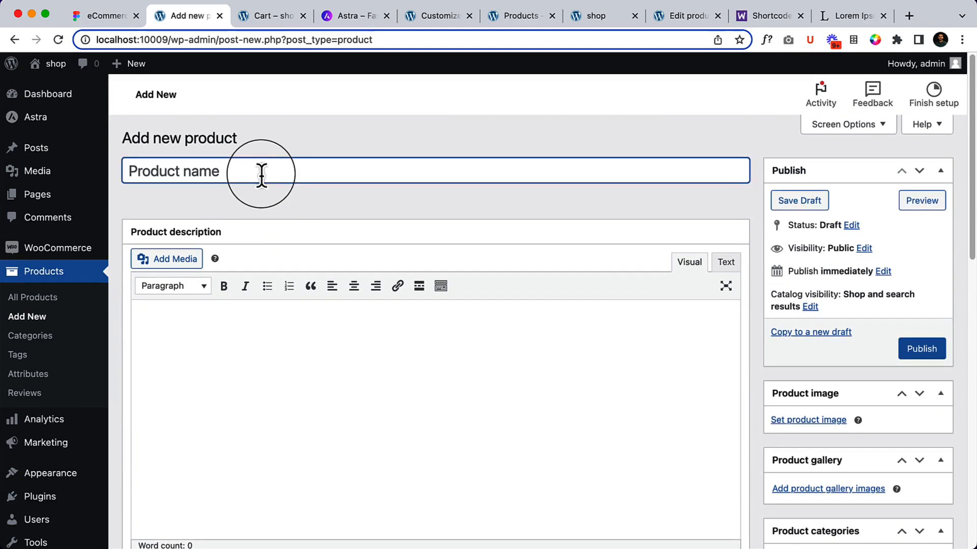
type("Variable")
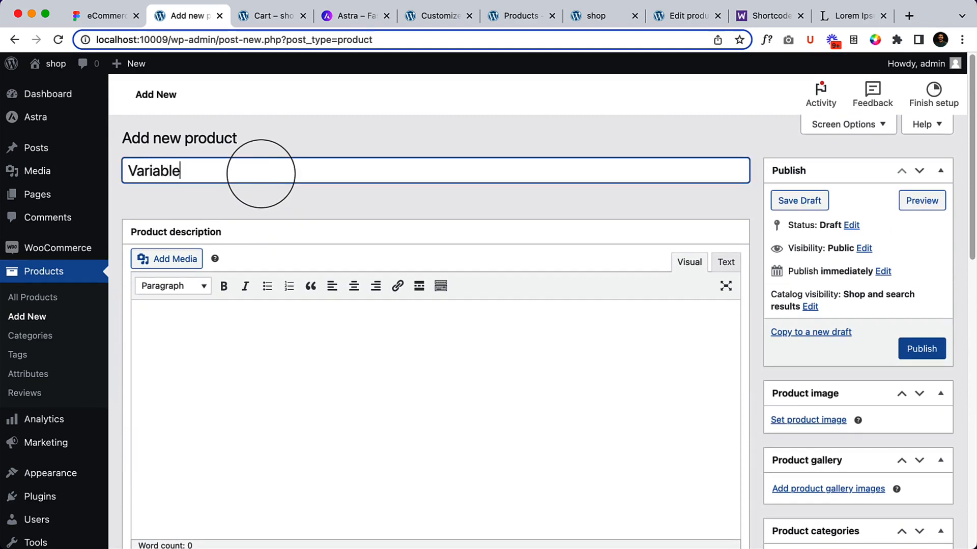
type("\" \"")
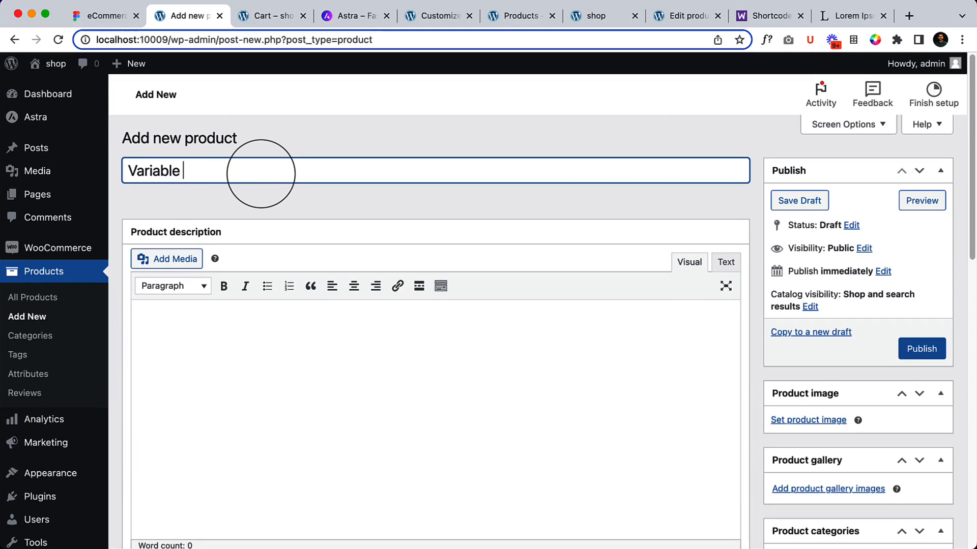
type("Product")
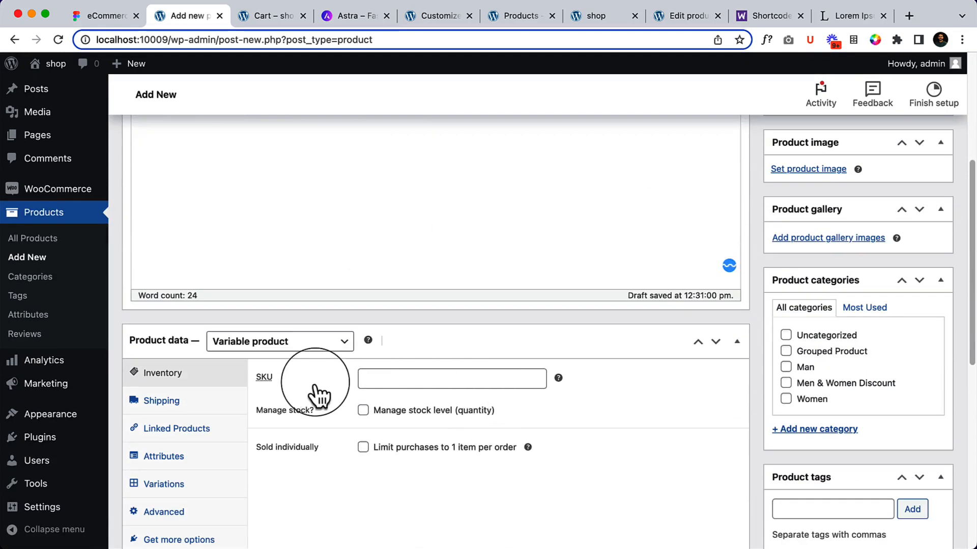
- Set the product SKU to 49458WEJE in the Inventory settings
type("49458")
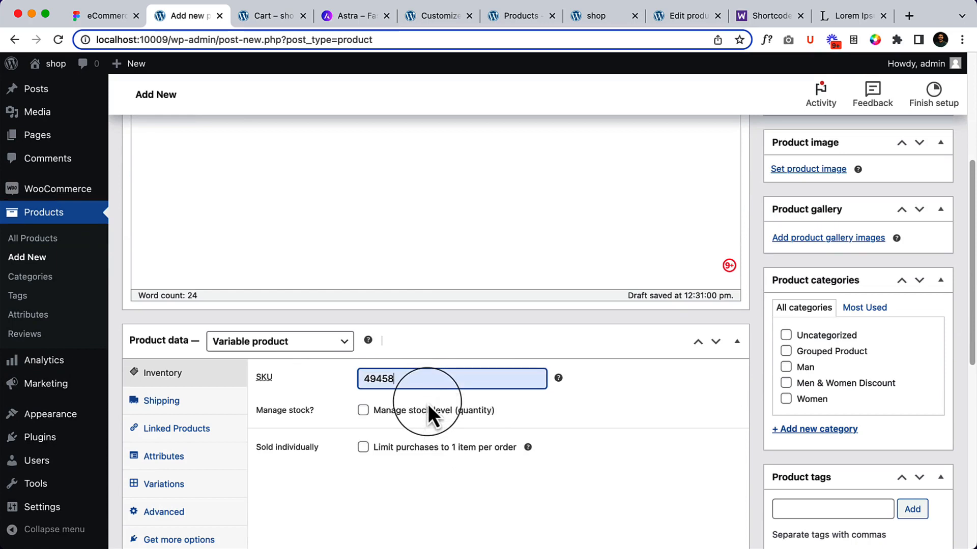
type("W")
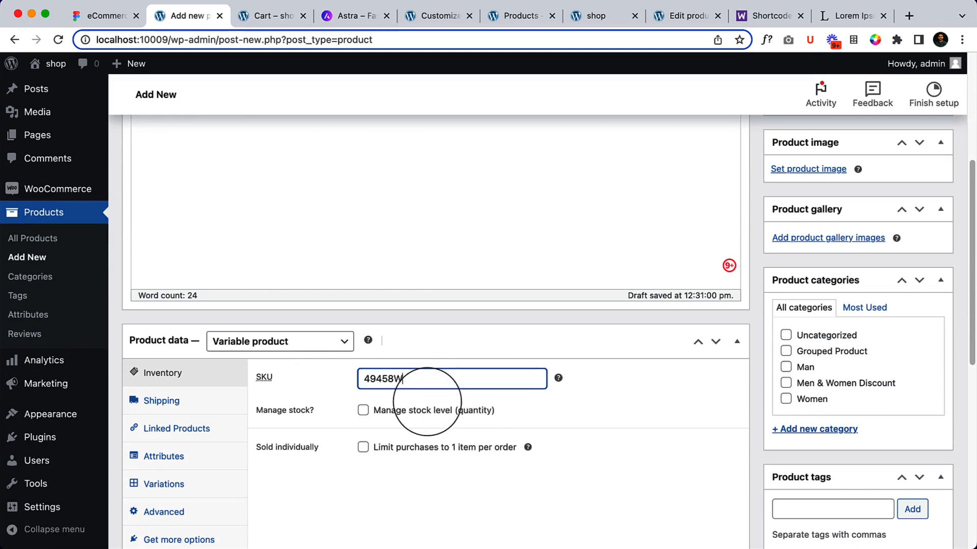
type("EJE")
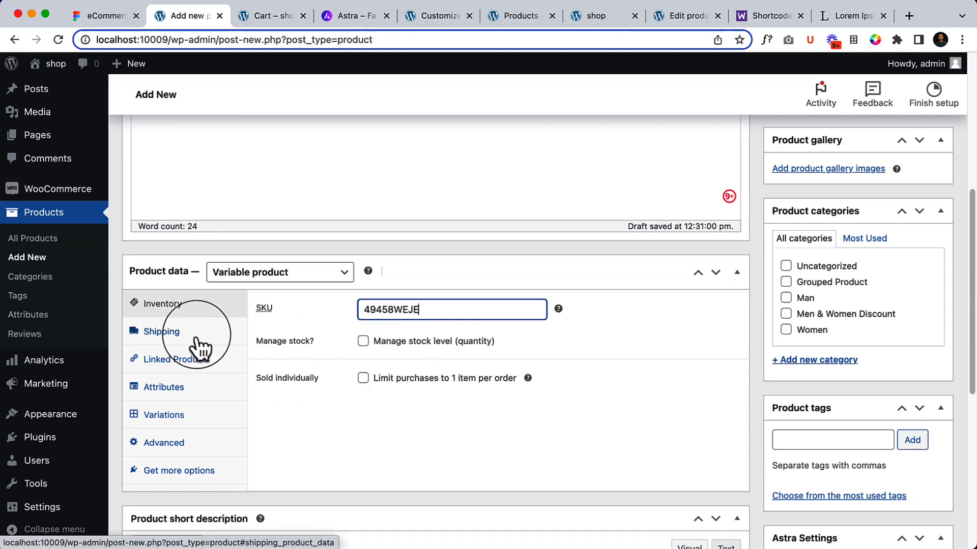
- Review the Shipping and Linked Products settings, ending on the Attributes section
left_click(166, 359)
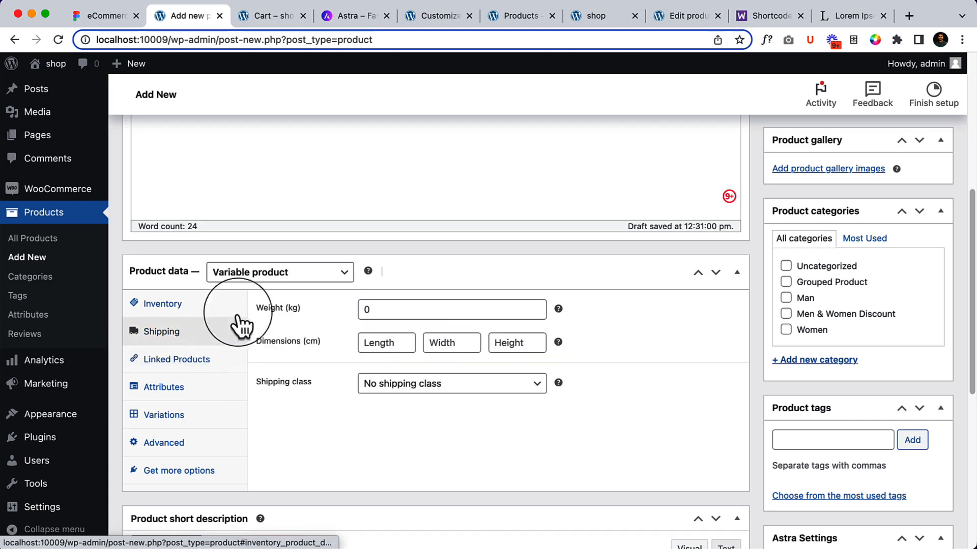
left_click(163, 304)
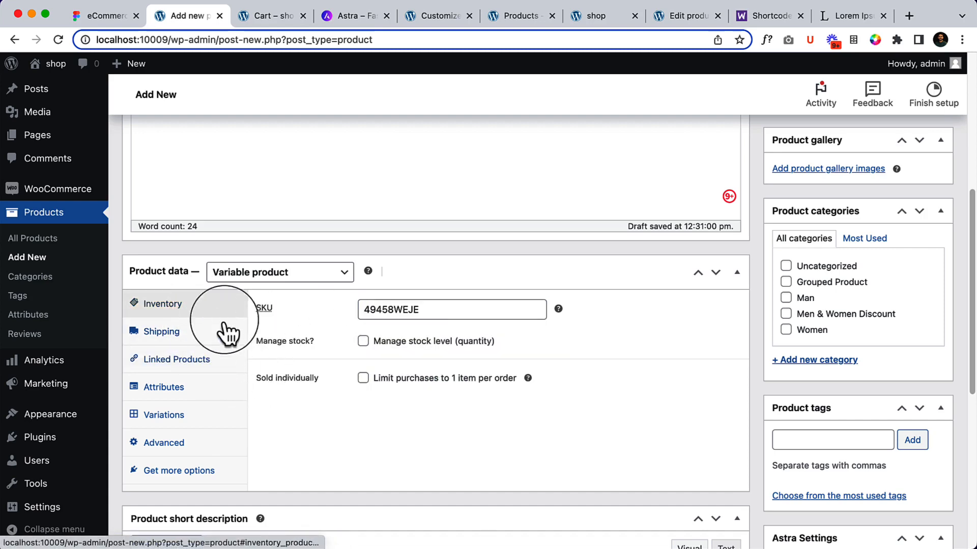
left_click(161, 330)
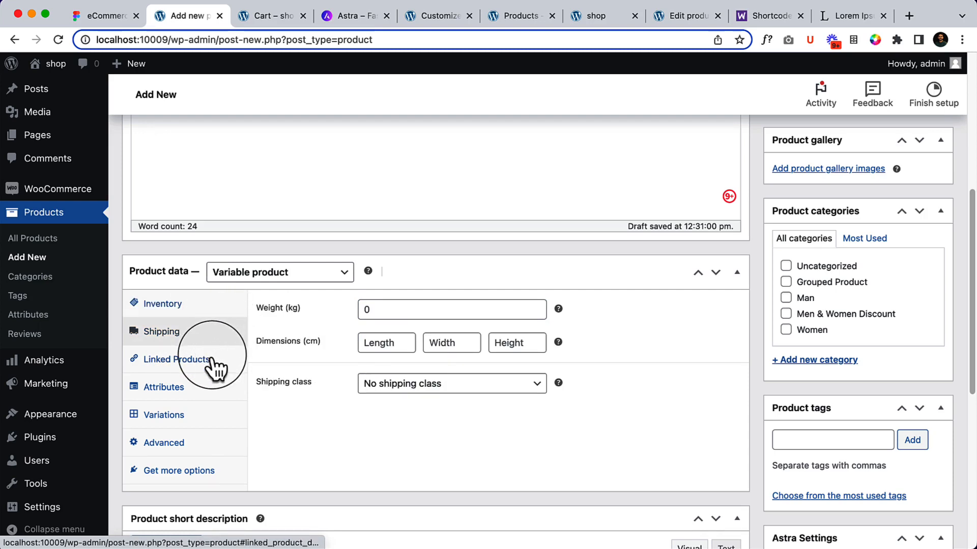
left_click(176, 359)
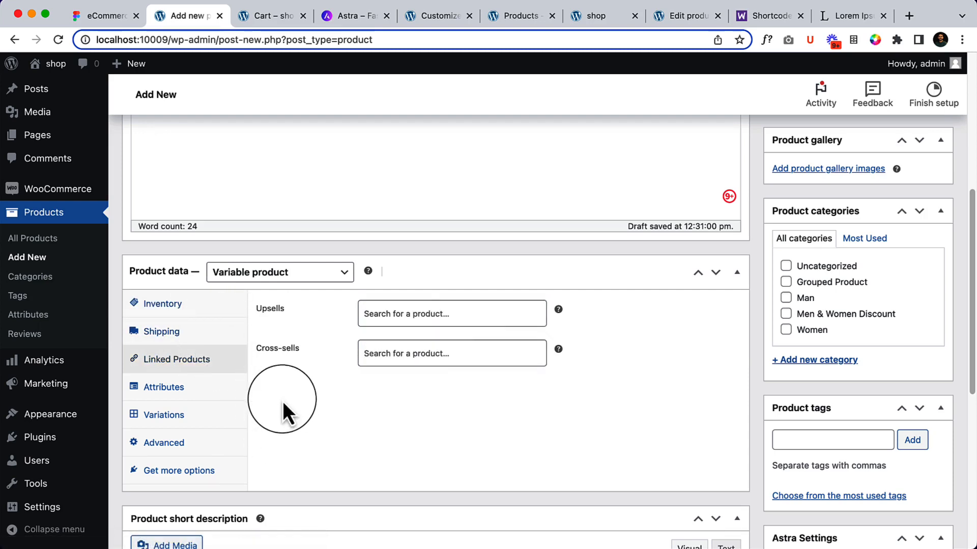
left_click(164, 387)
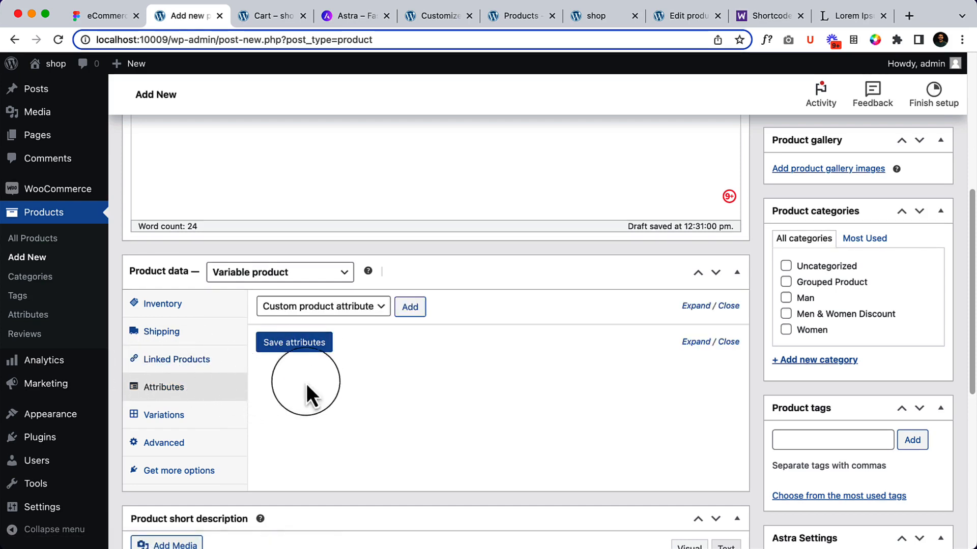
- Add a Color attribute with the values Black and Orange and save it
left_click(322, 306)
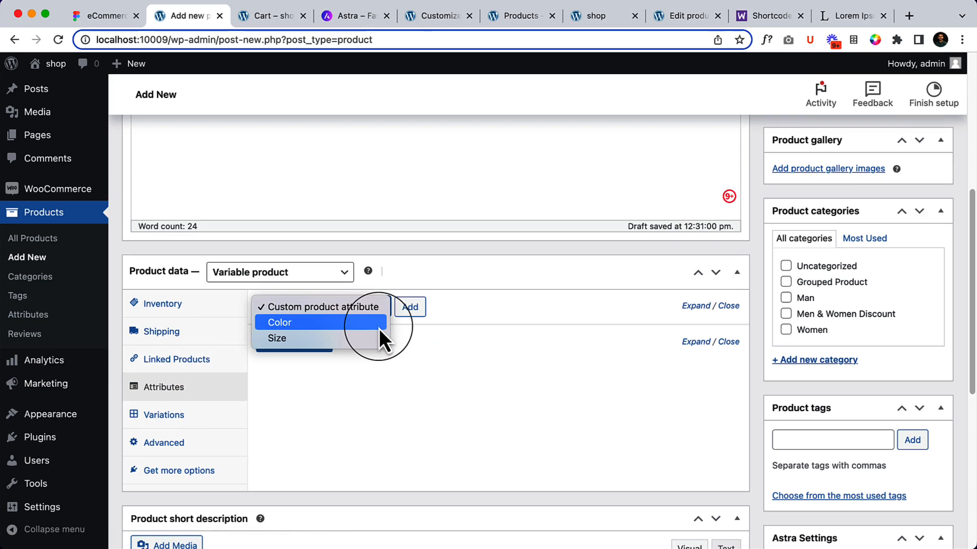
left_click(279, 323)
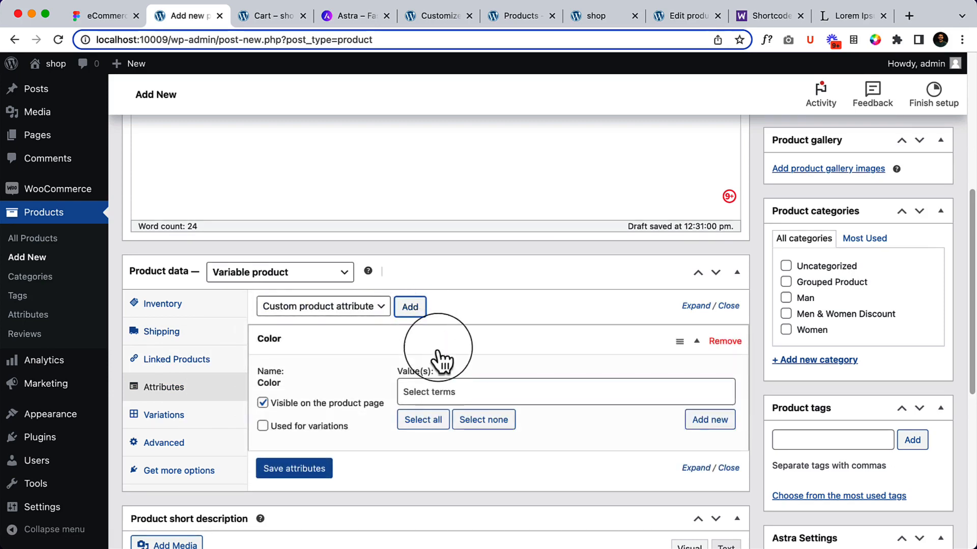
left_click(422, 419)
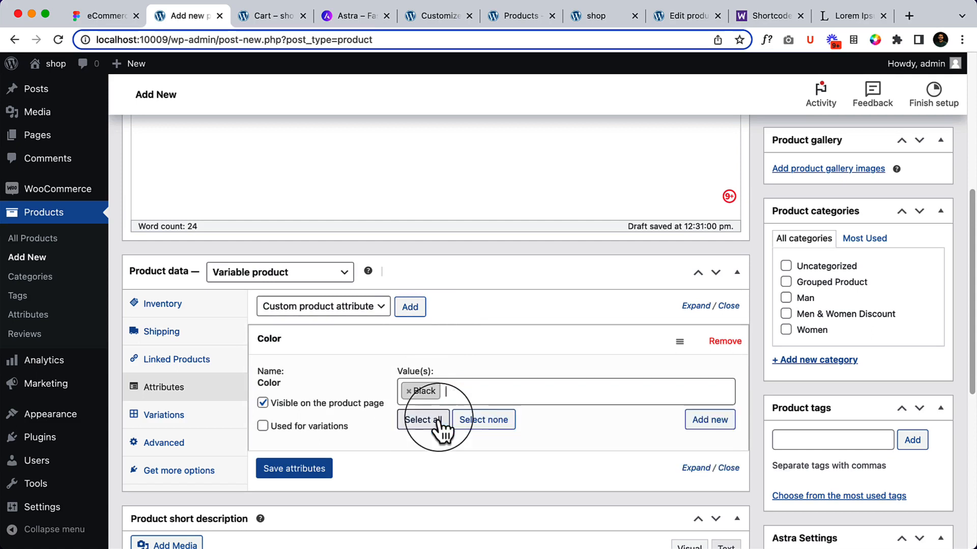
left_click(422, 419)
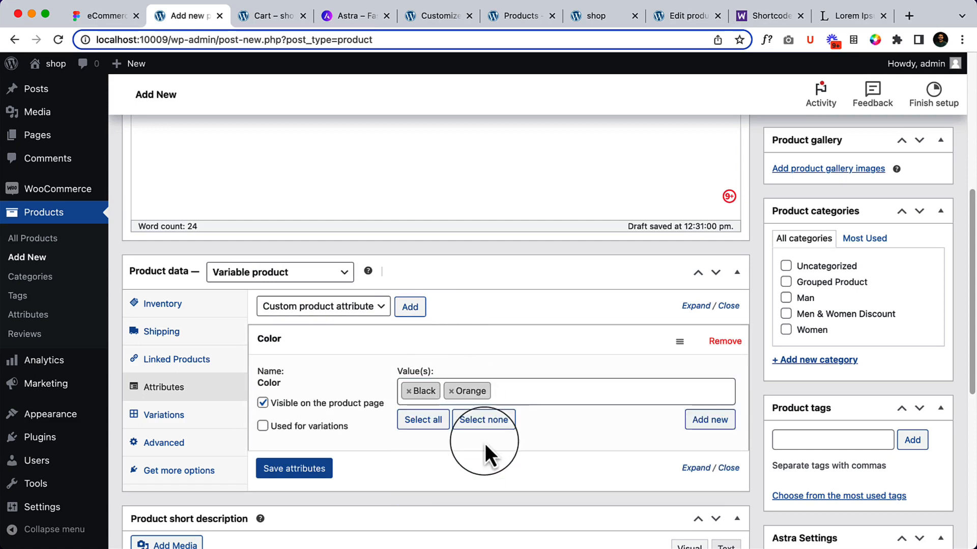
left_click(262, 426)
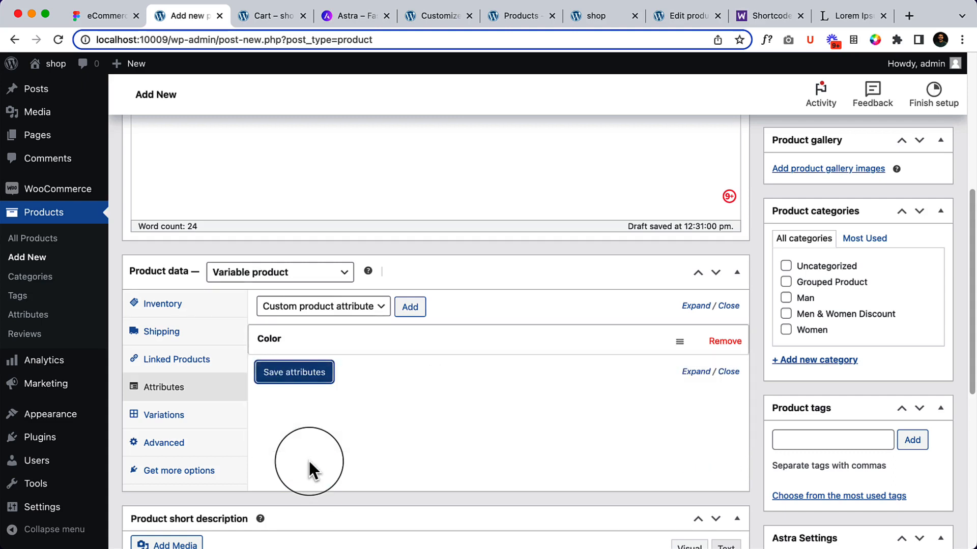
- Add a Size attribute with M and XL, marked Used for variations, and save it
left_click(321, 306)
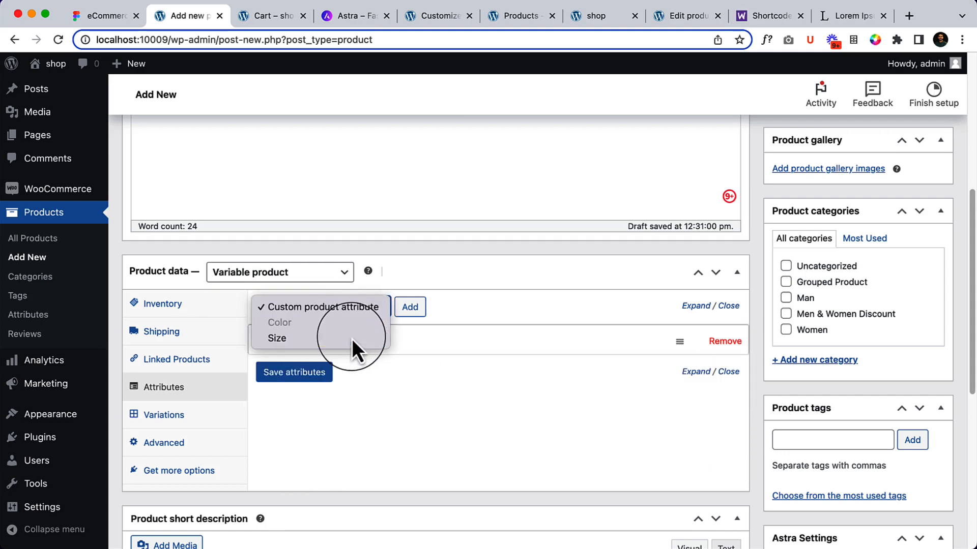
left_click(276, 338)
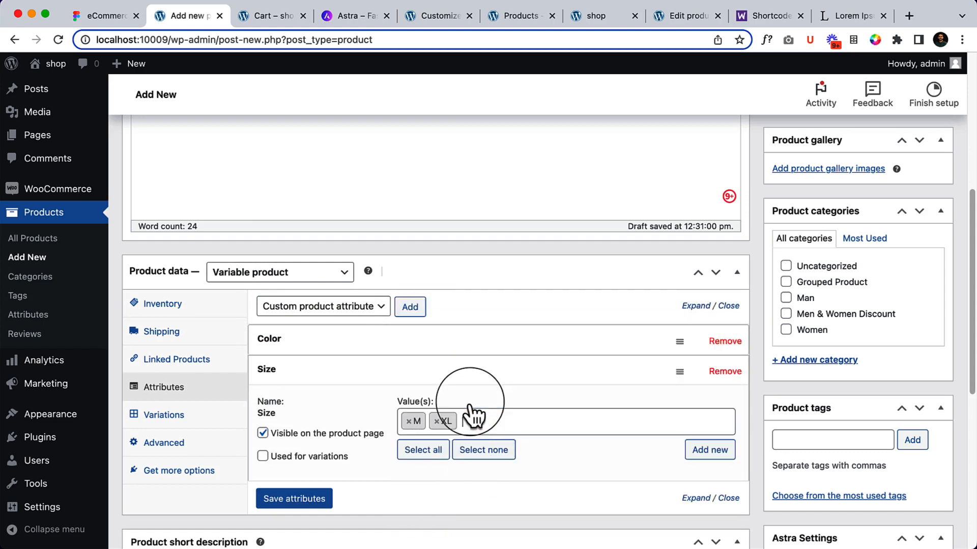
left_click(262, 456)
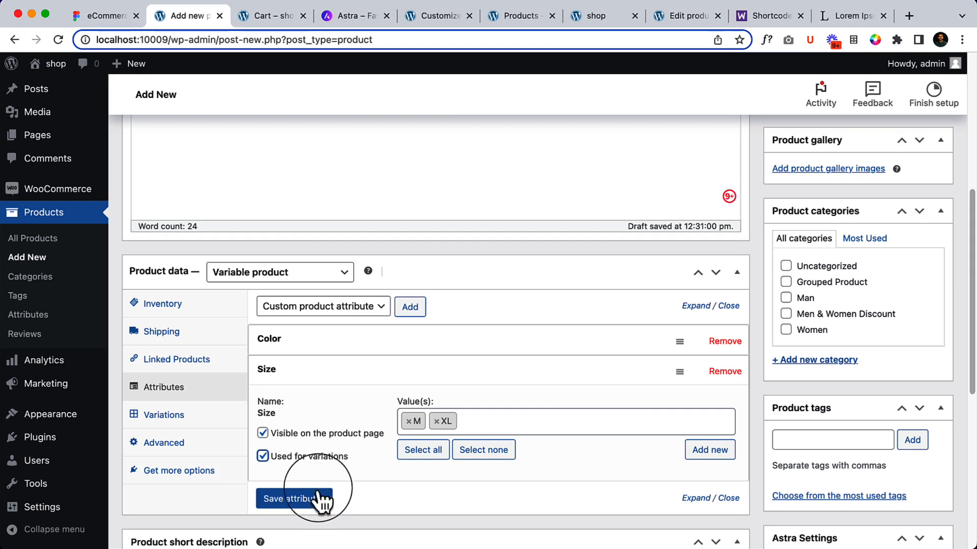
left_click(293, 499)
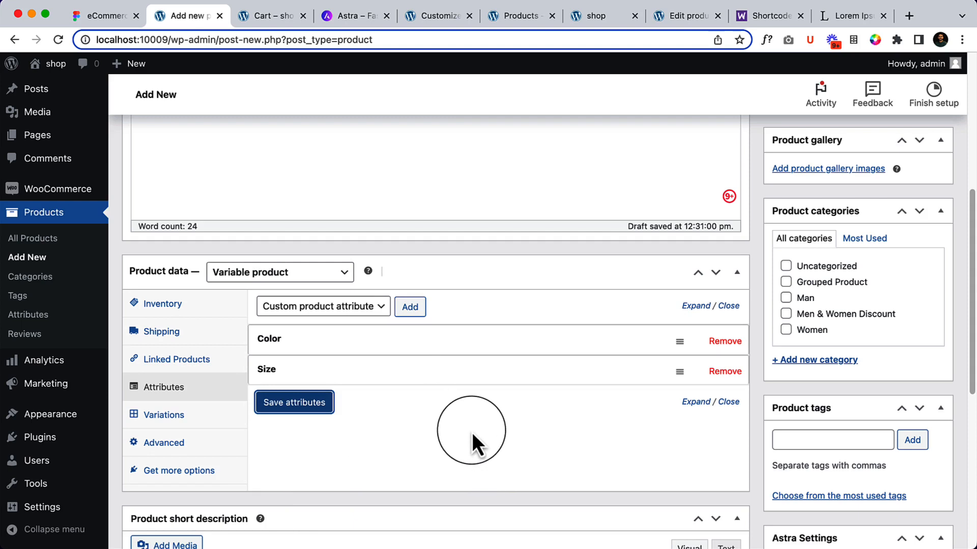
mouse_move(489, 443)
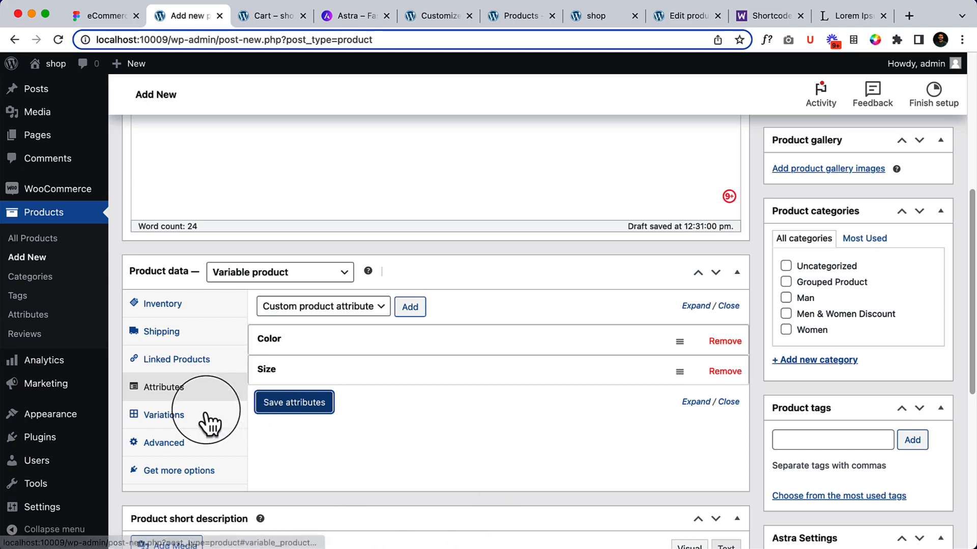
- Create variations from all attributes, producing Black/M, Black/XL, Orange/M and Orange/XL
left_click(163, 415)
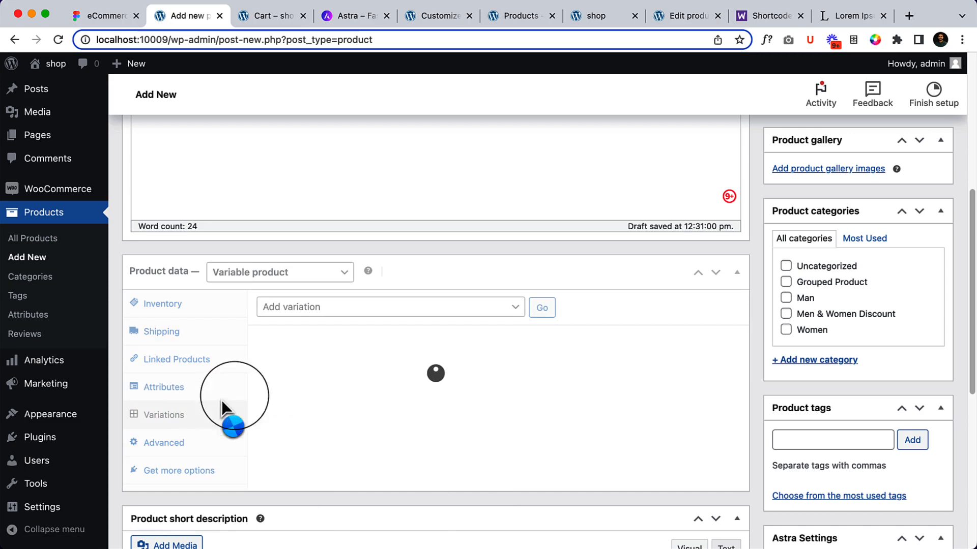
left_click(390, 307)
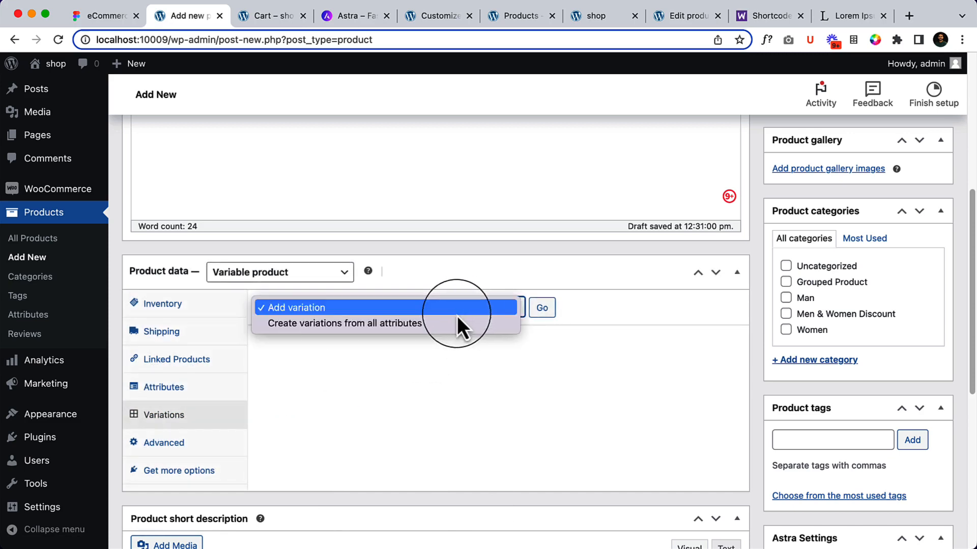
left_click(344, 322)
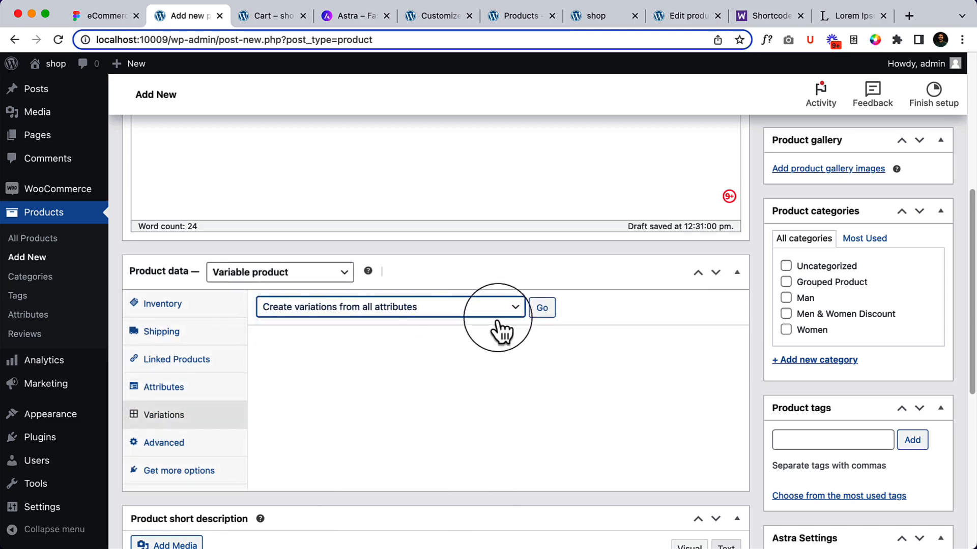
left_click(542, 307)
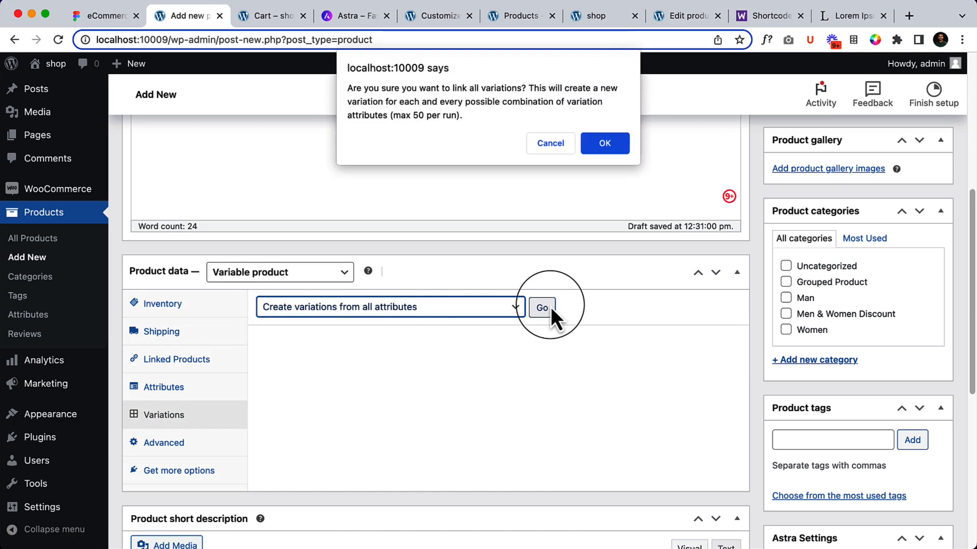
left_click(604, 142)
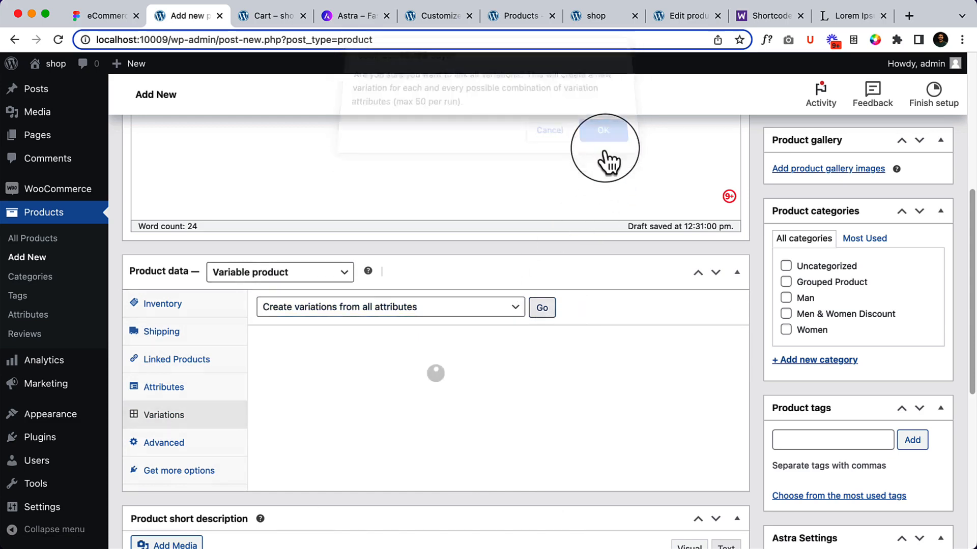
left_click(602, 130)
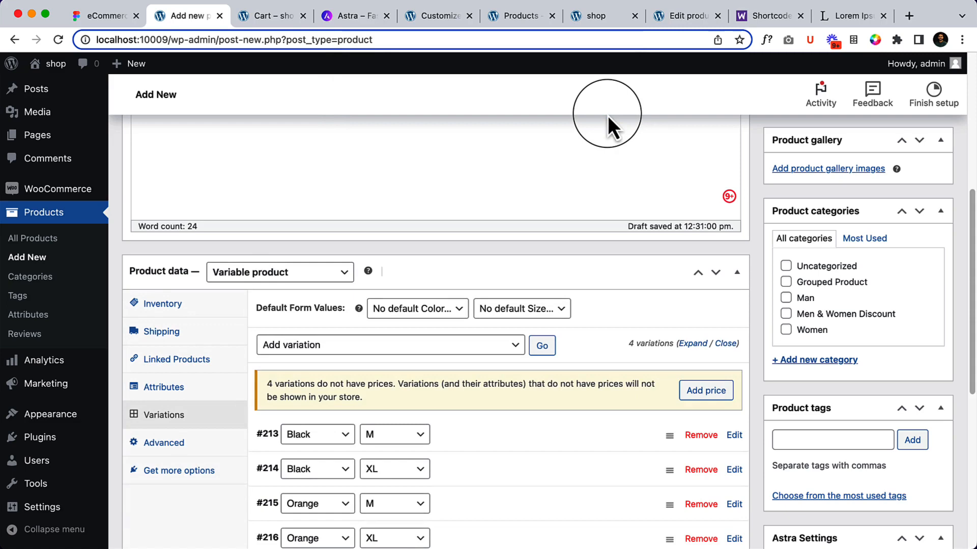
- Enter regular and sale prices for Black M (20) and Black XL (40 / 30)
scroll("down", 3)
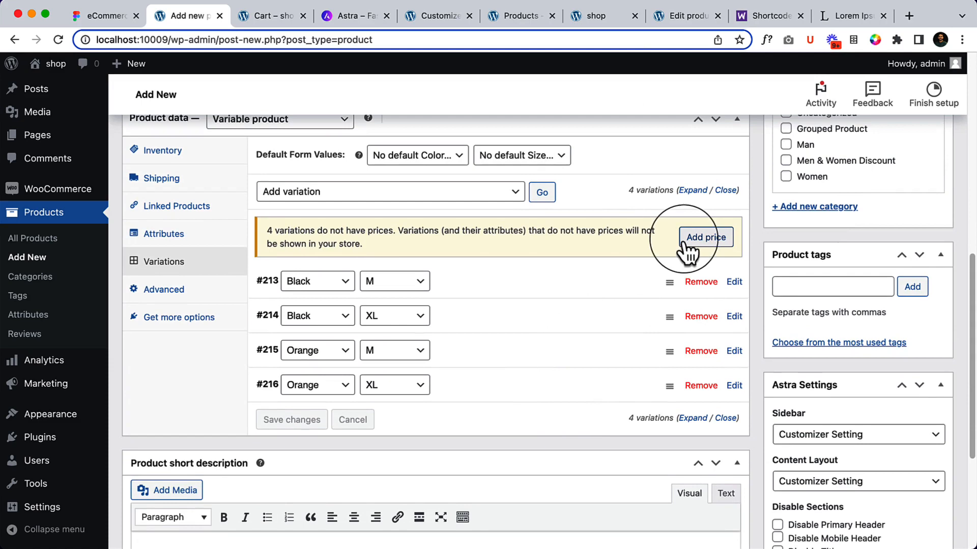
mouse_move(631, 284)
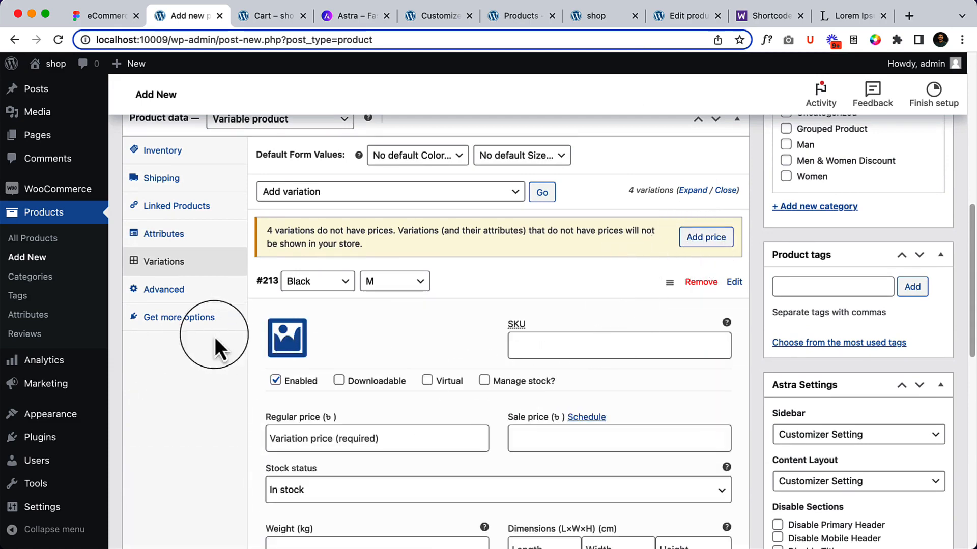
scroll("down", 3)
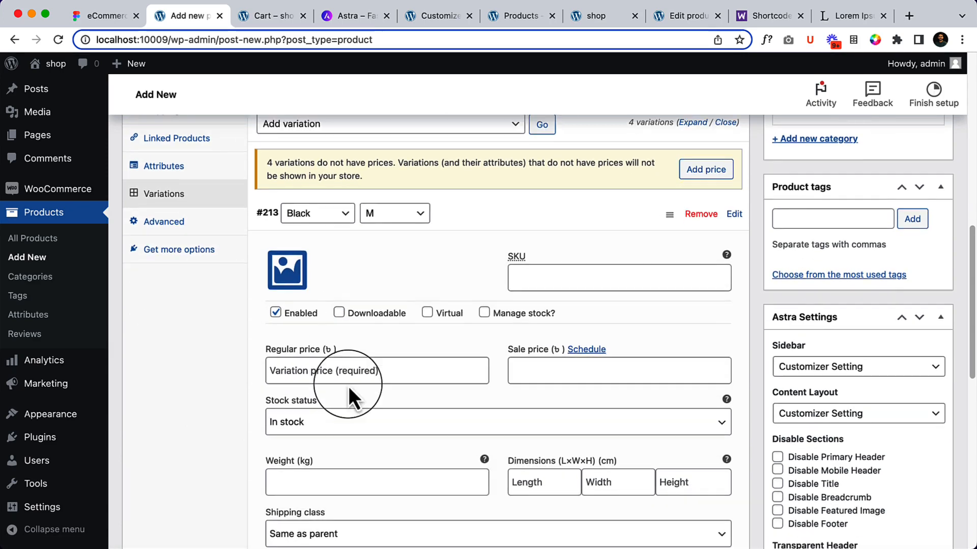
left_click(376, 369)
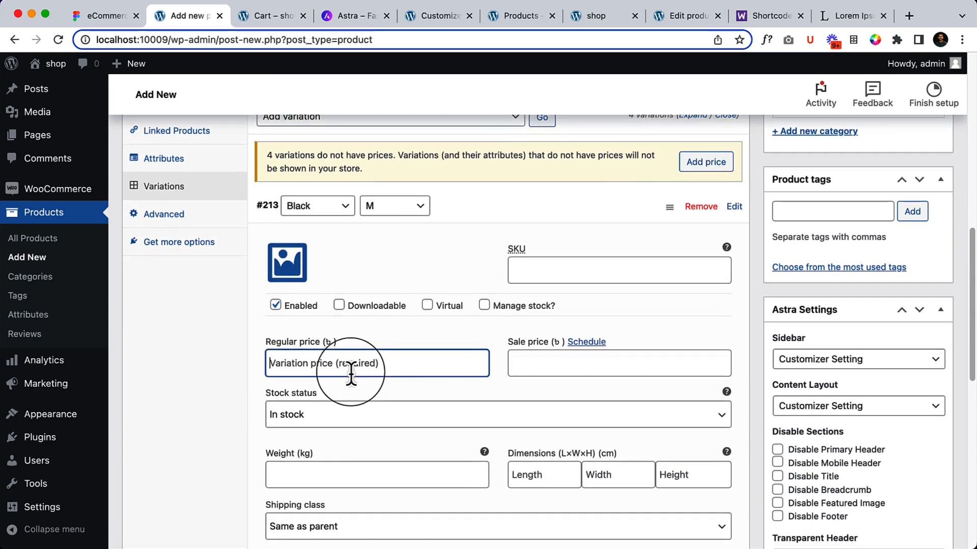
type("2")
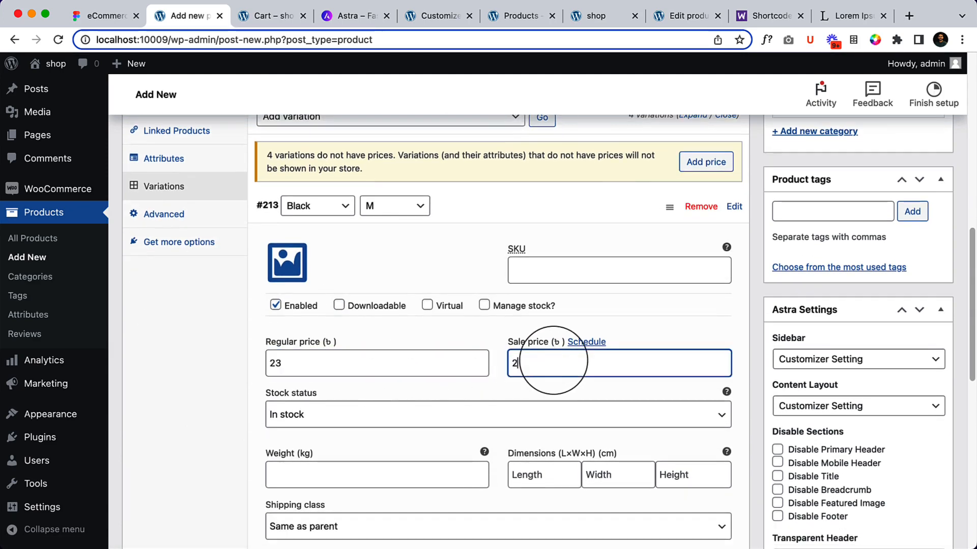
type("0")
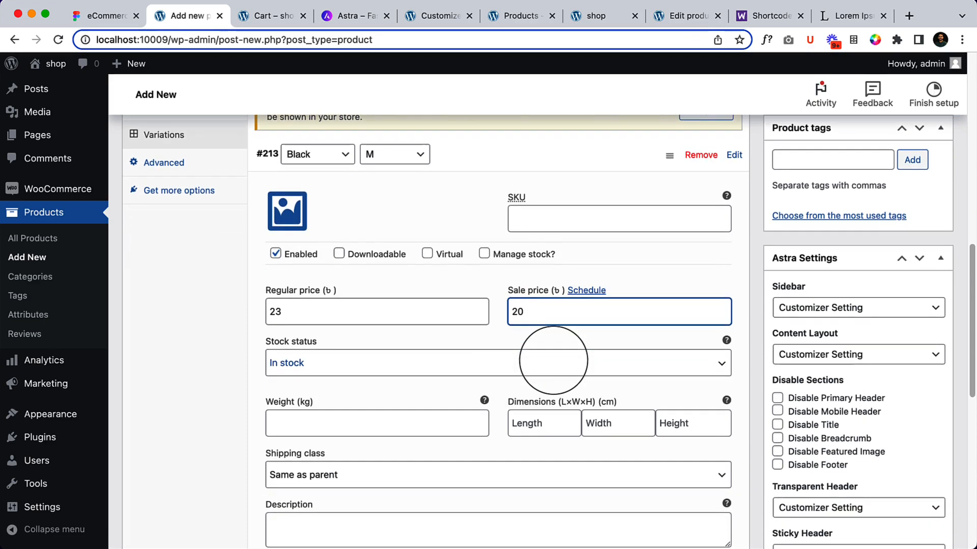
mouse_move(426, 423)
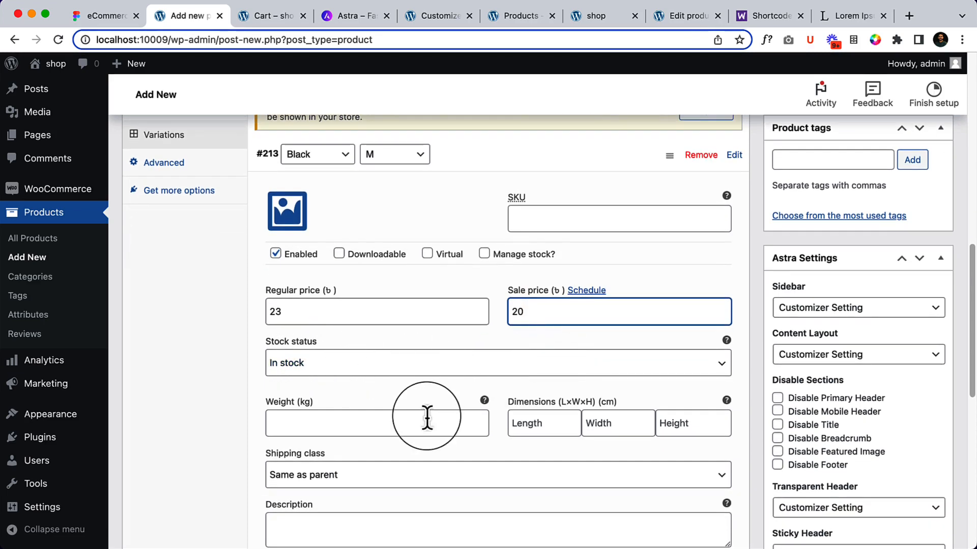
scroll("down", 3)
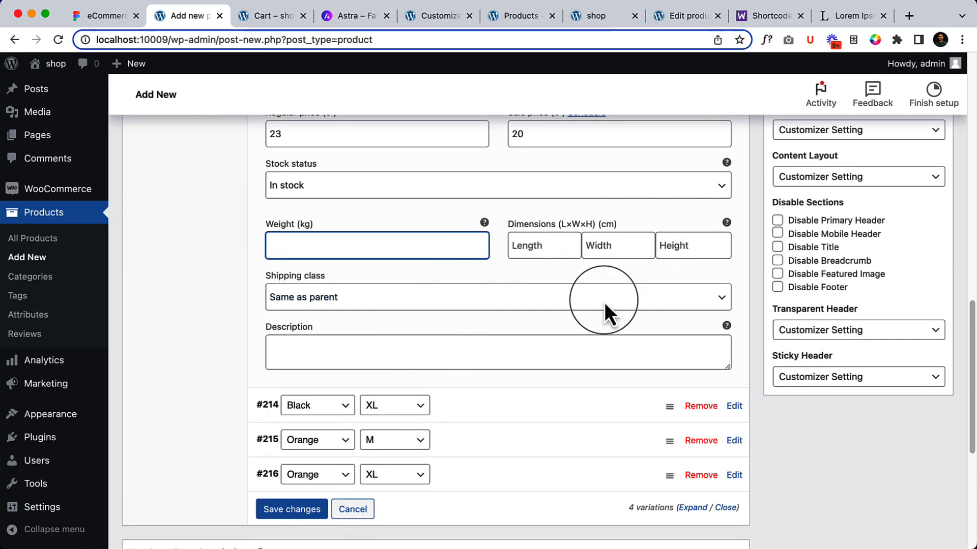
left_click(733, 406)
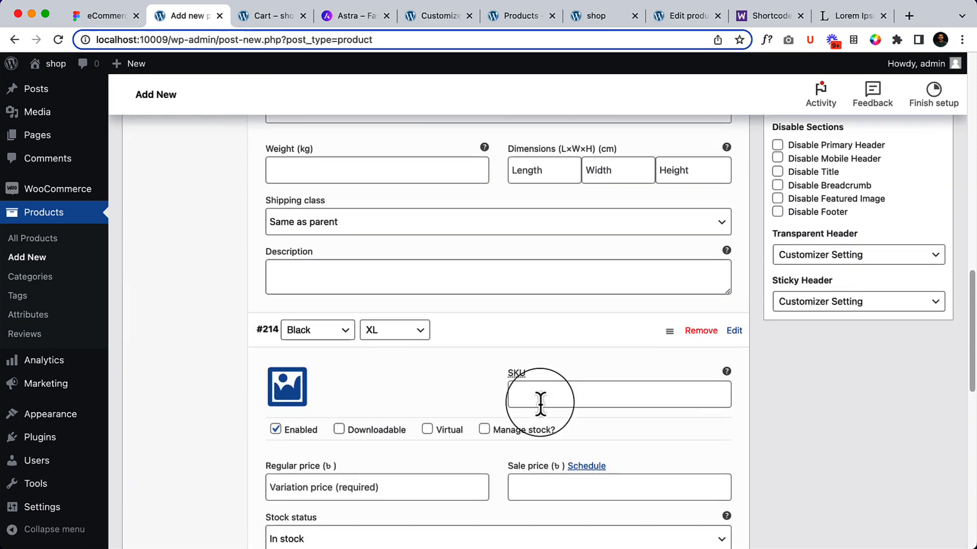
scroll("down", 3)
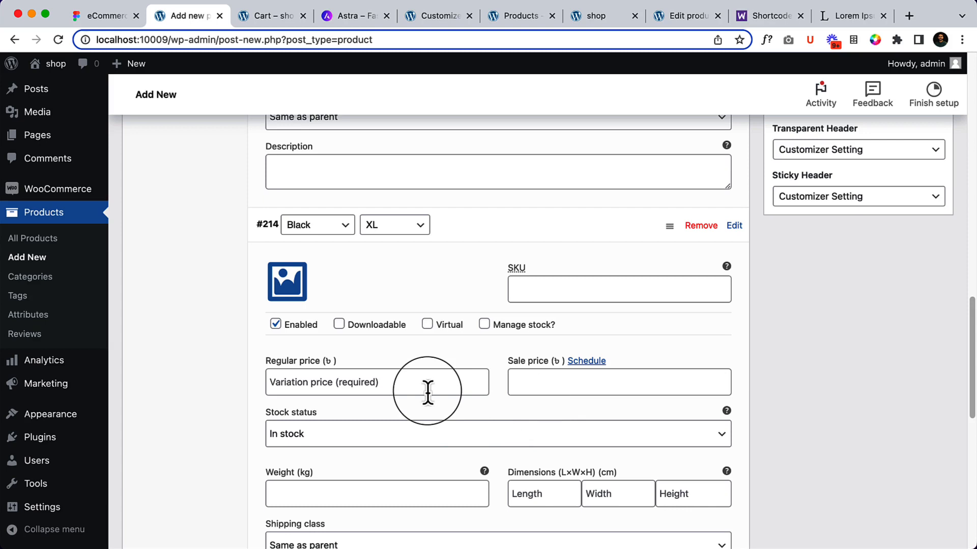
type("40")
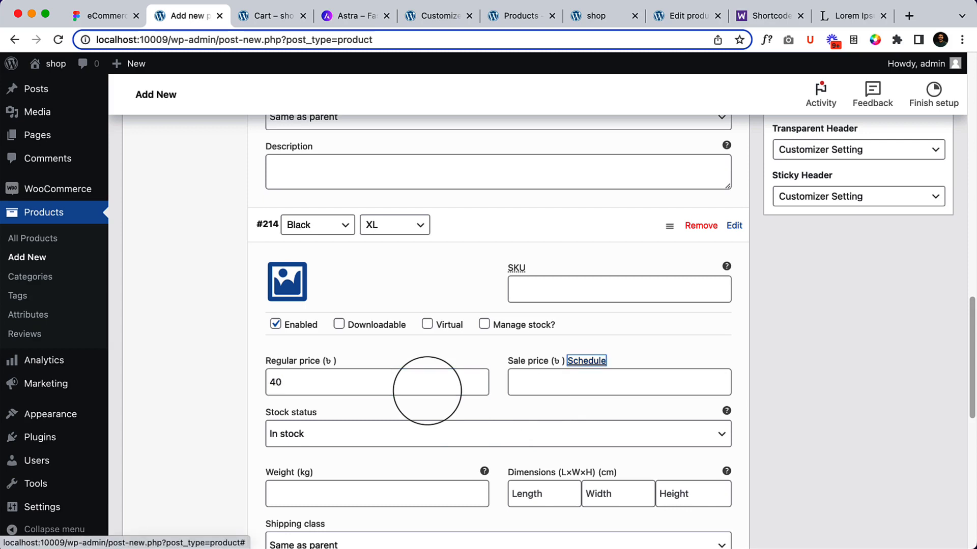
type("30")
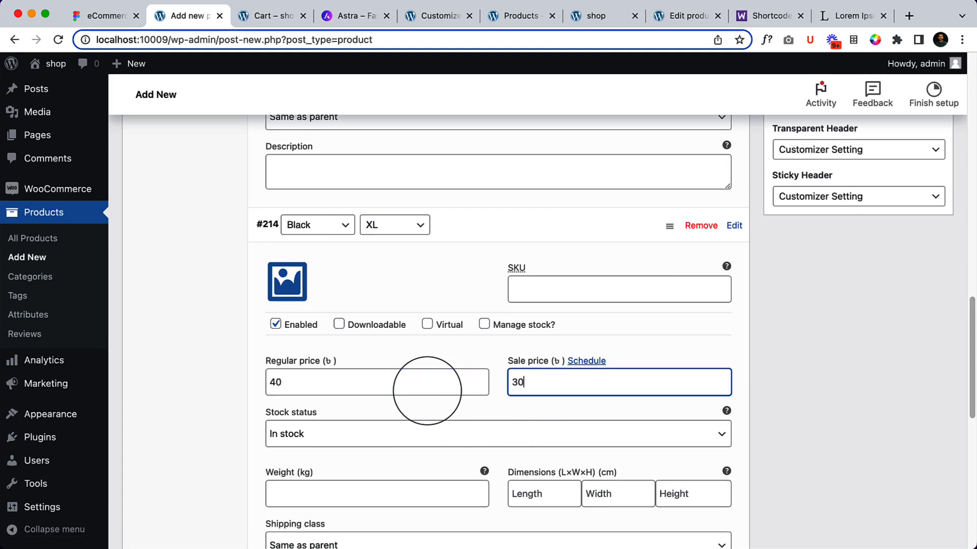
- Enter prices for Orange M (45 regular, 40 sale) and Orange XL (50)
scroll("down", 3)
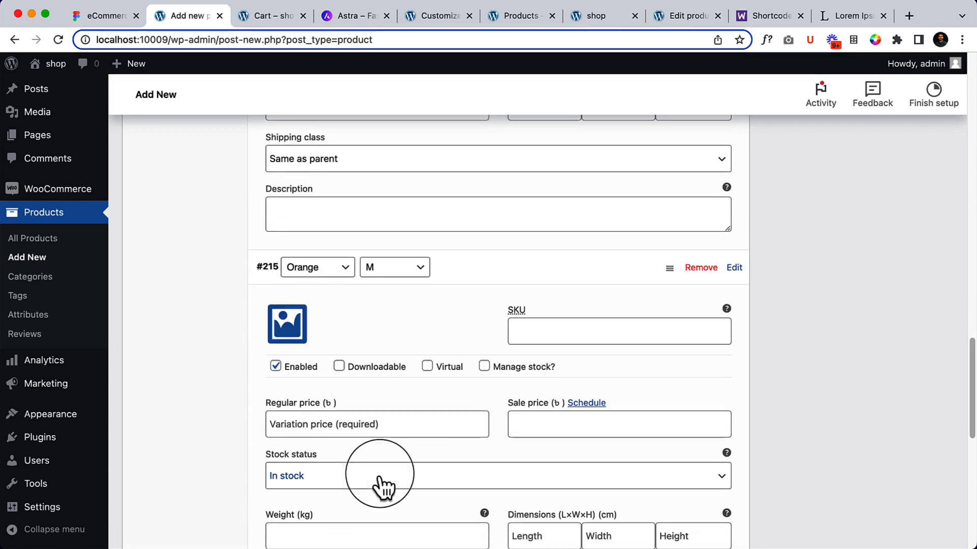
type("45")
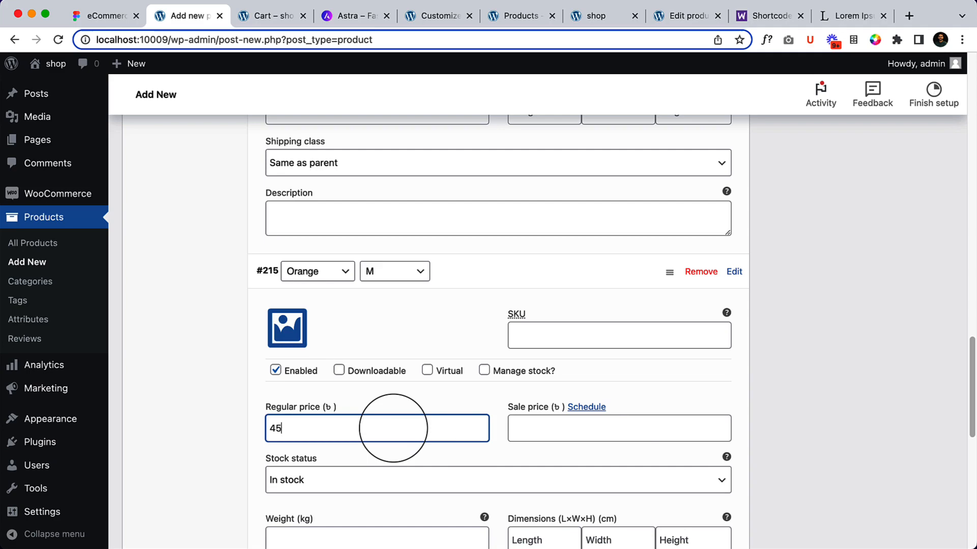
type("40")
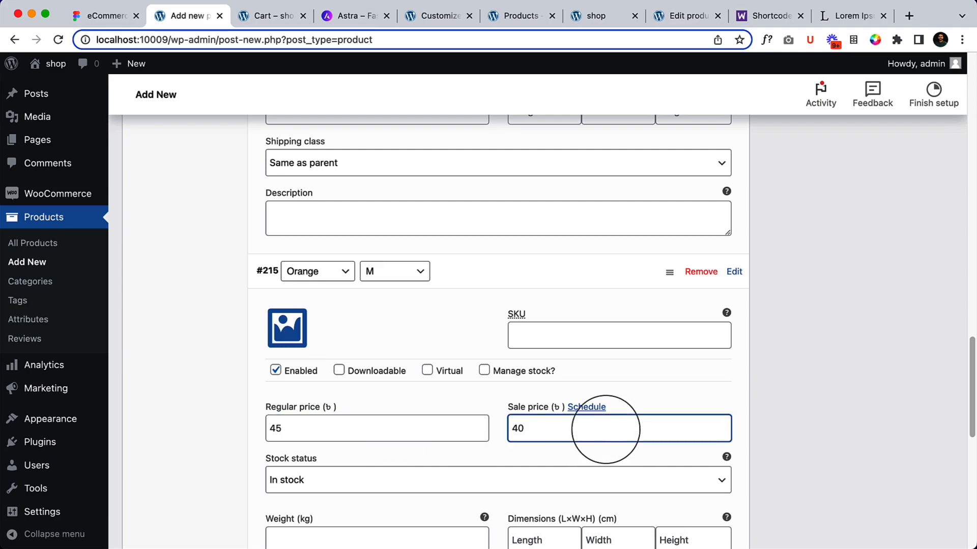
scroll("down", 3)
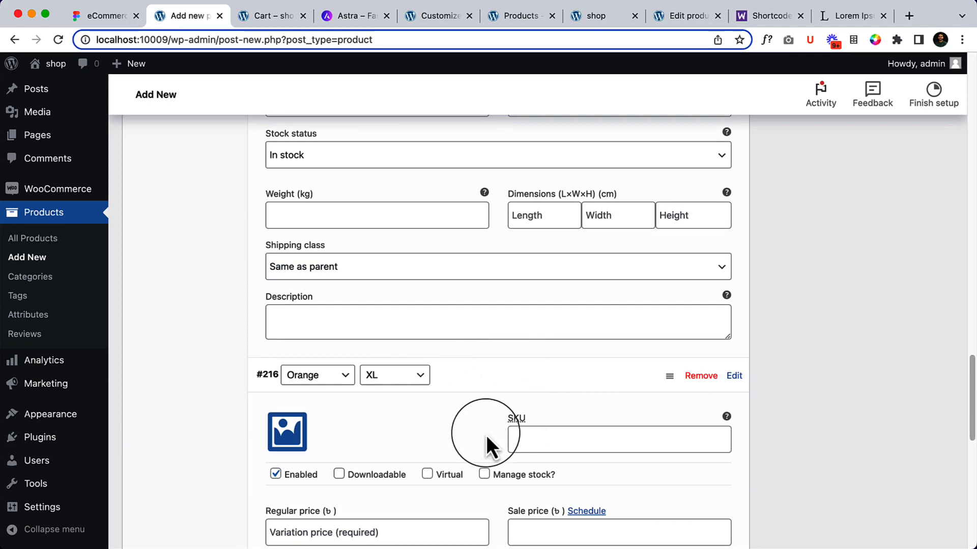
type("50")
type("4")
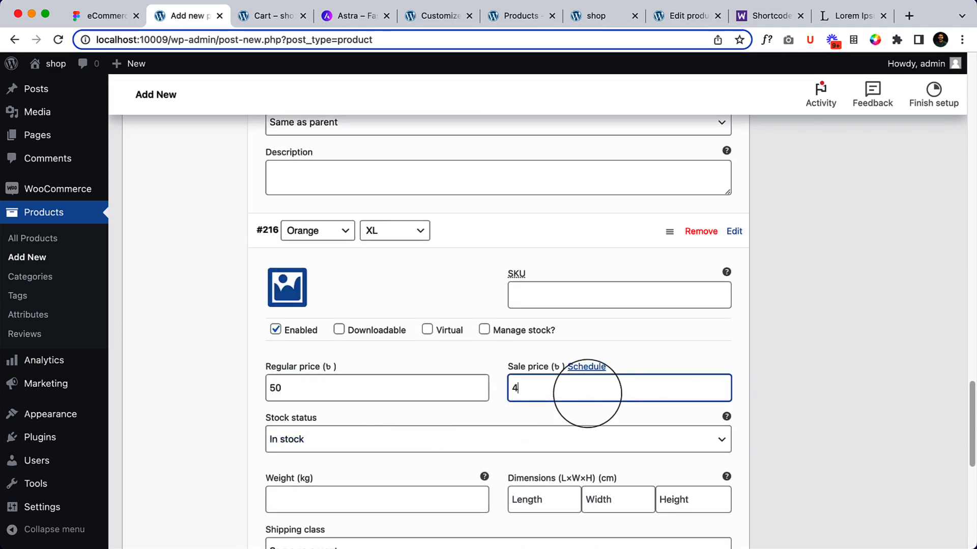
type("0")
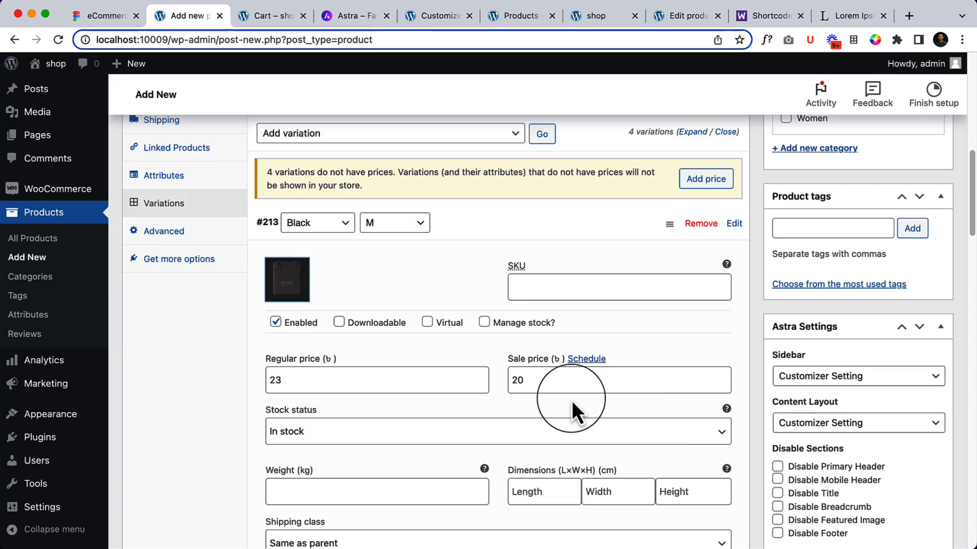
- Give the Orange M variation the pink t-shirt image and save all four variations
scroll("down", 3)
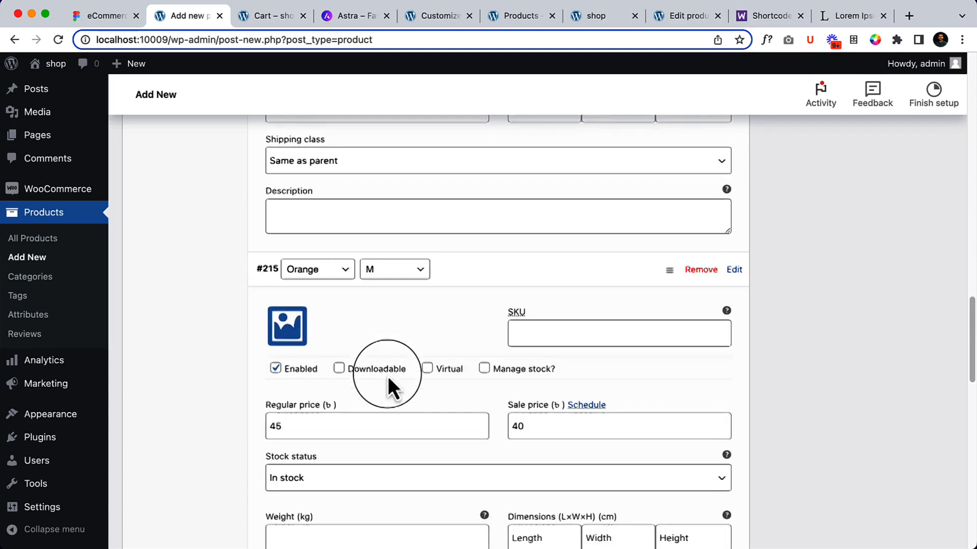
left_click(287, 326)
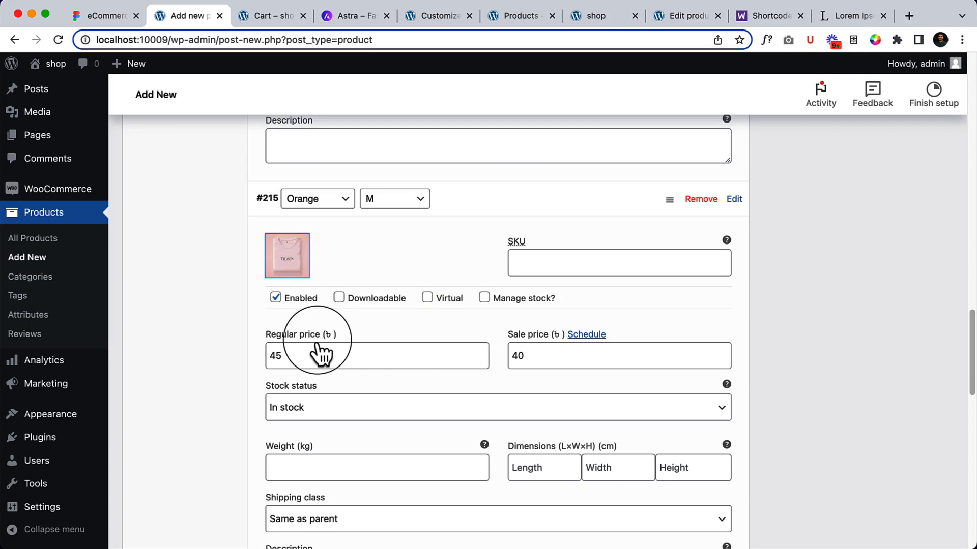
left_click(287, 256)
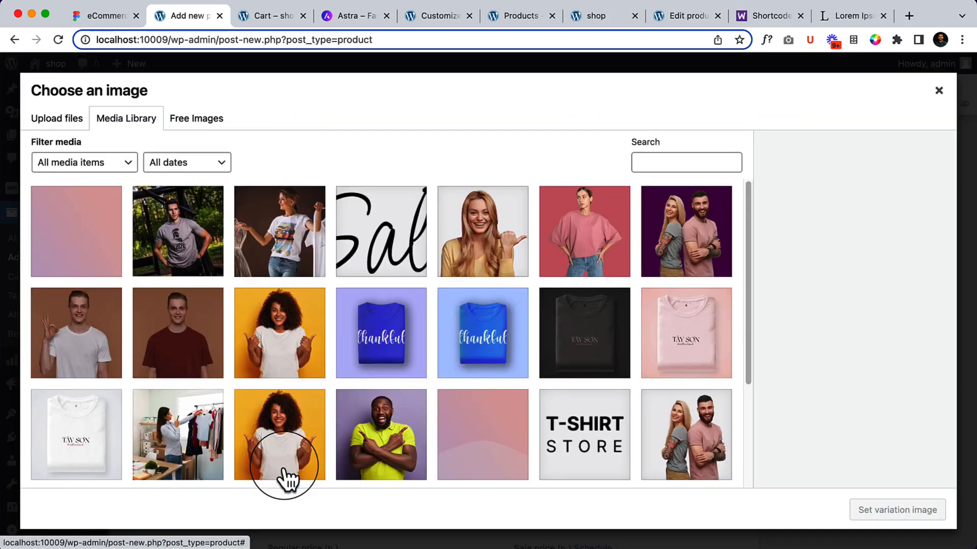
left_click(684, 331)
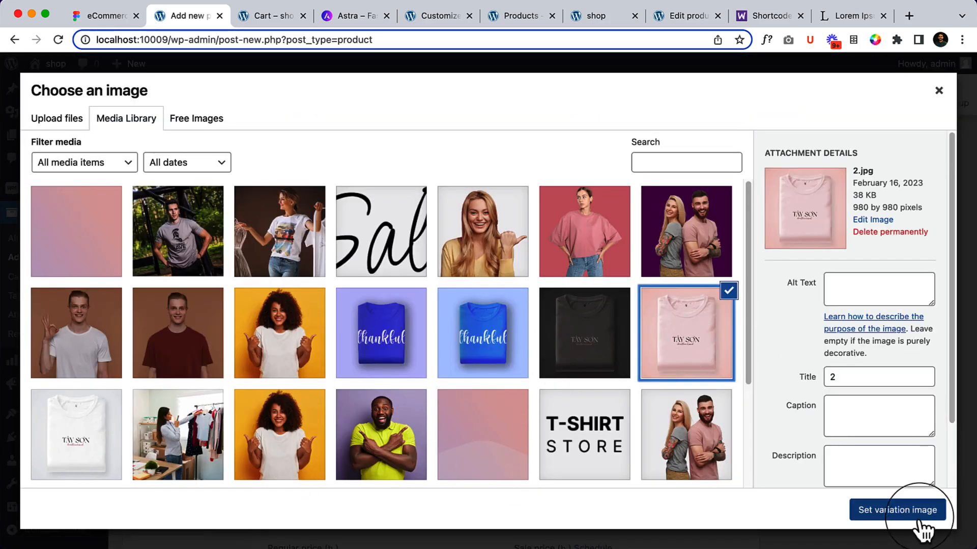
left_click(897, 509)
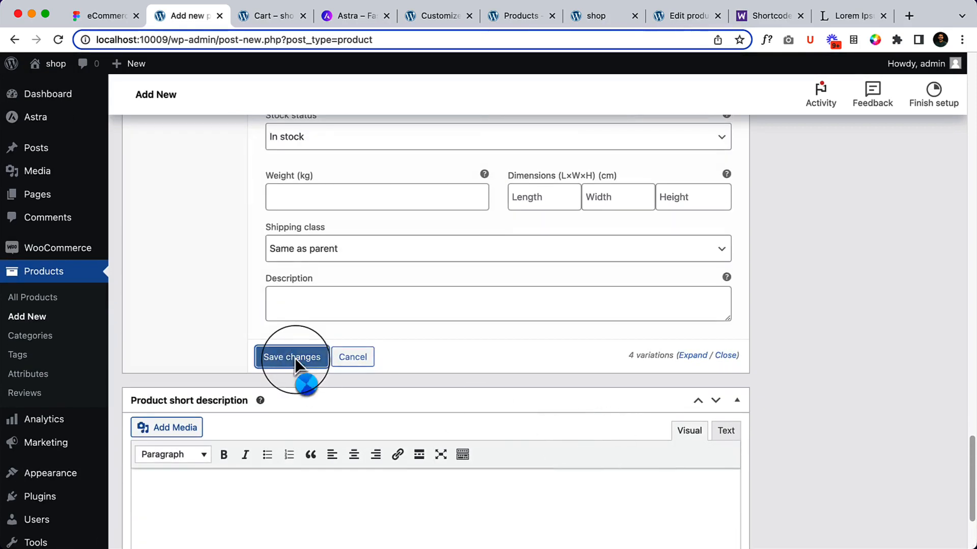
left_click(292, 357)
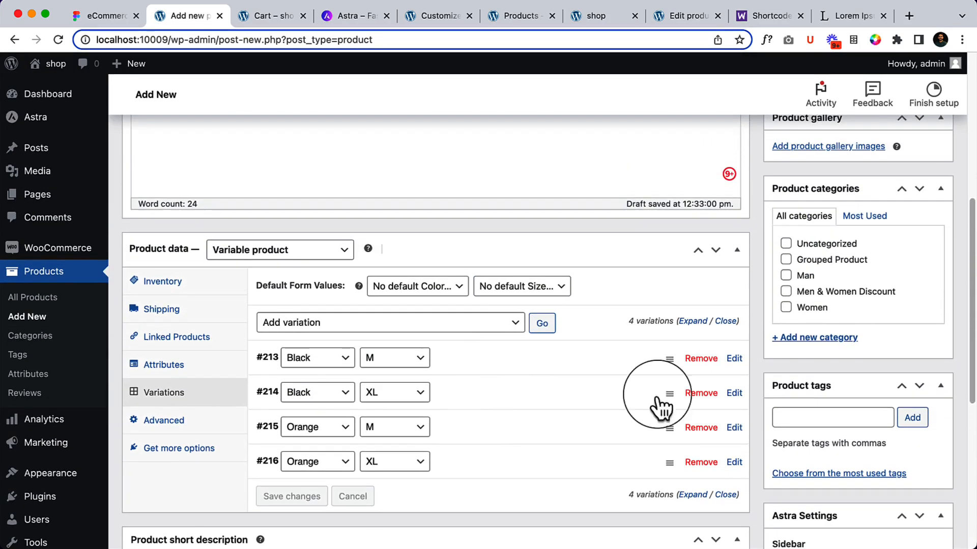
- Set the woman on the orange background (Product-1) as the main product image
left_click(785, 307)
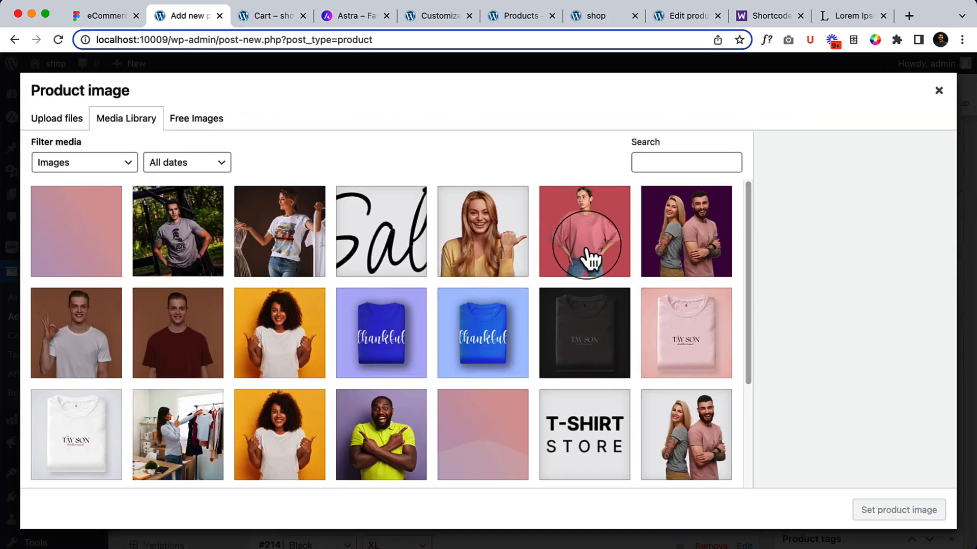
left_click(685, 231)
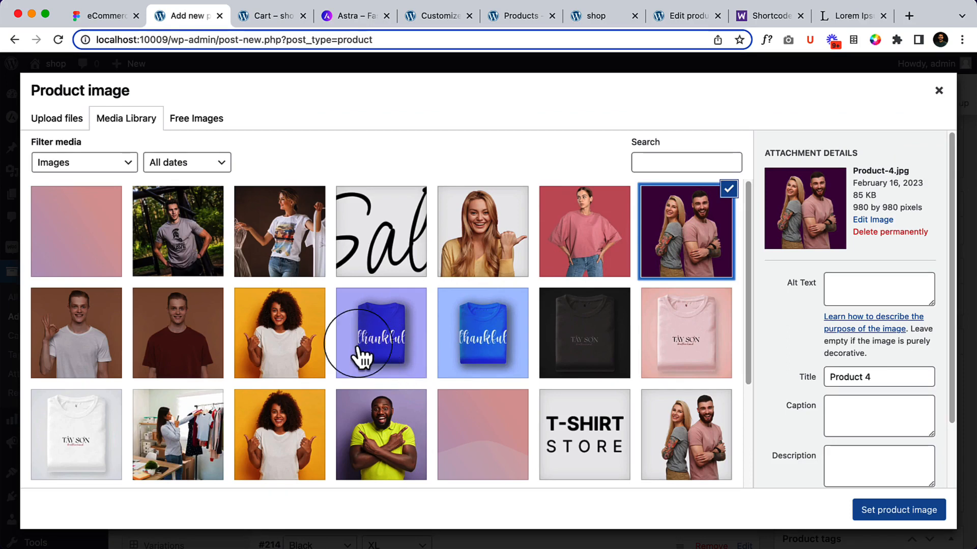
left_click(76, 332)
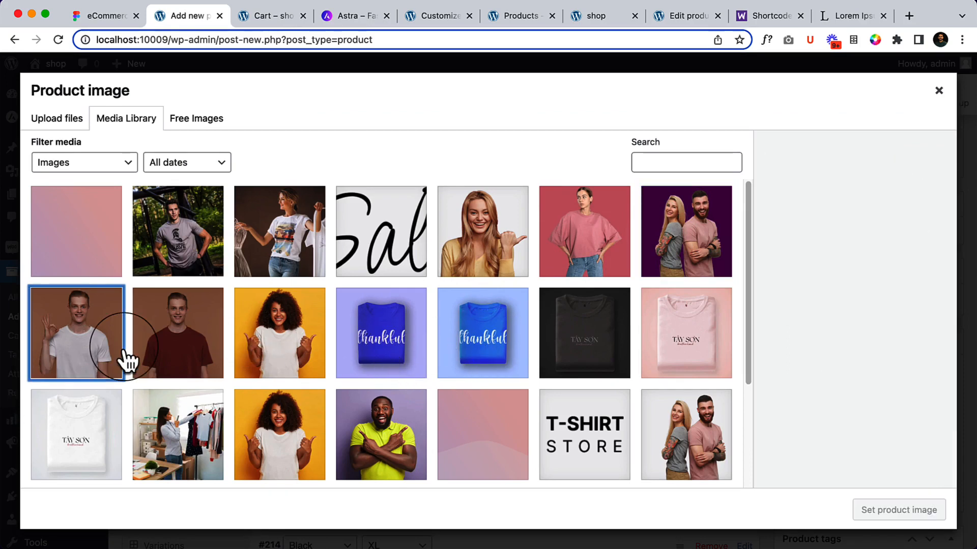
left_click(279, 333)
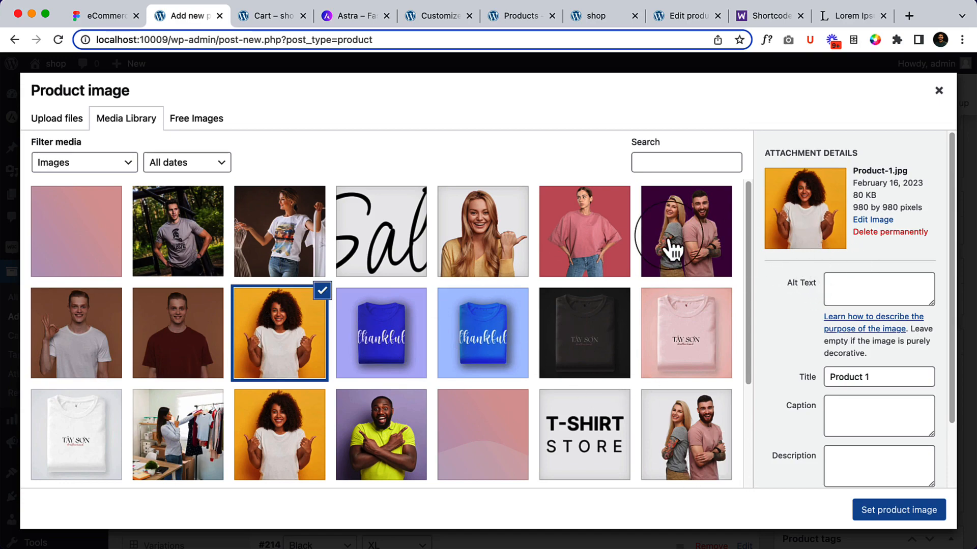
mouse_move(959, 532)
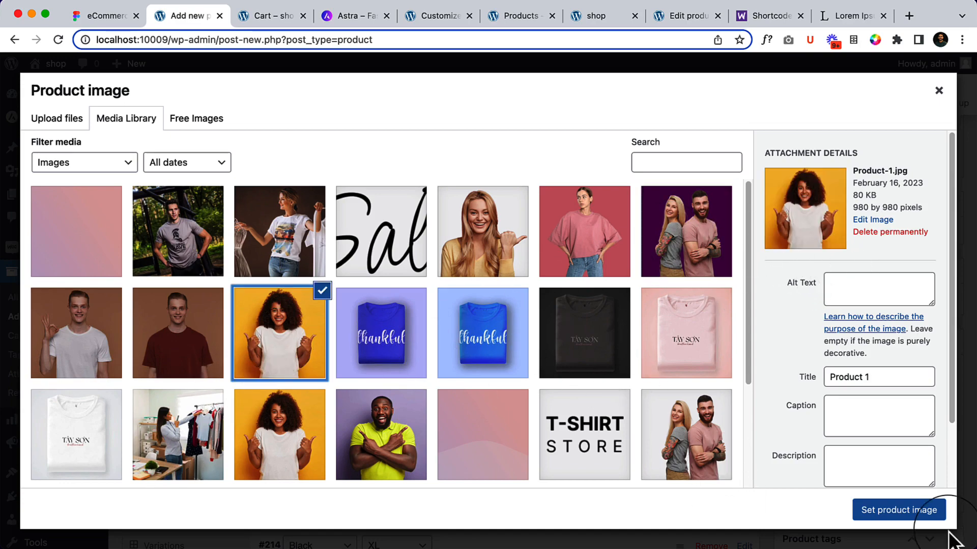
left_click(898, 509)
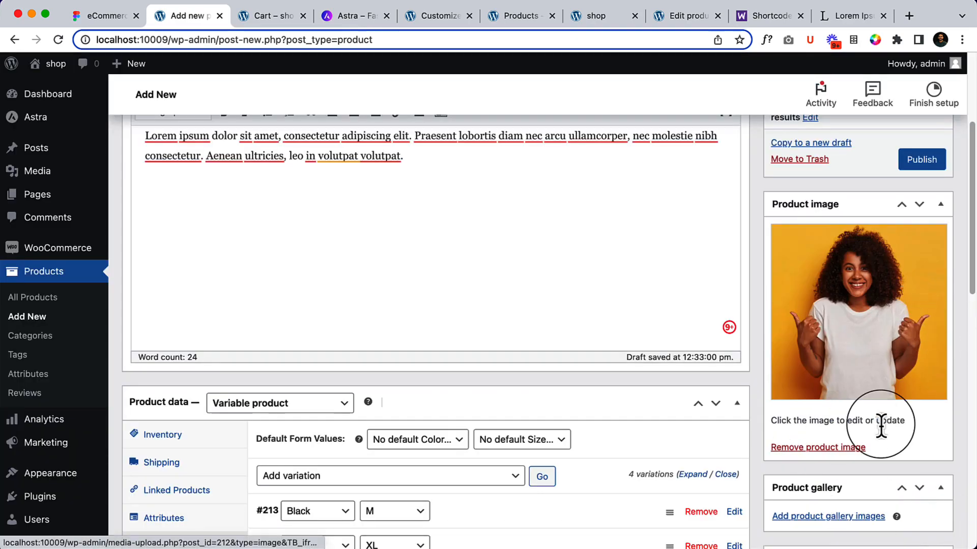
- Add the two young-man photos and the orange-background woman to the product gallery
left_click(827, 516)
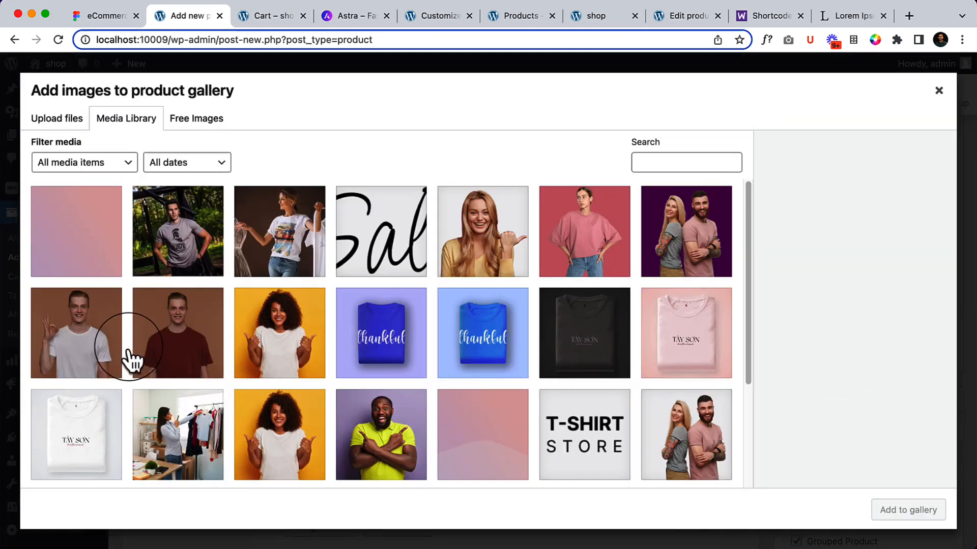
left_click(177, 332)
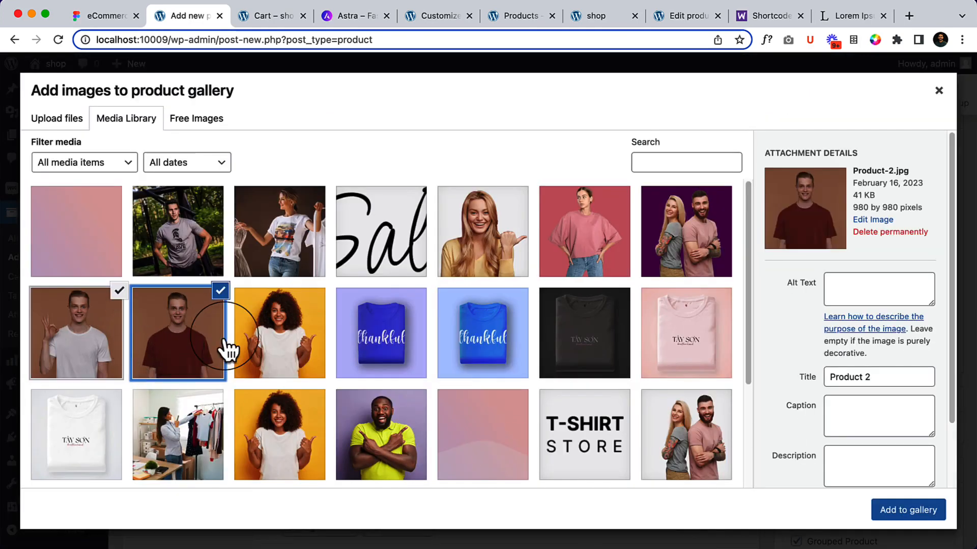
left_click(279, 331)
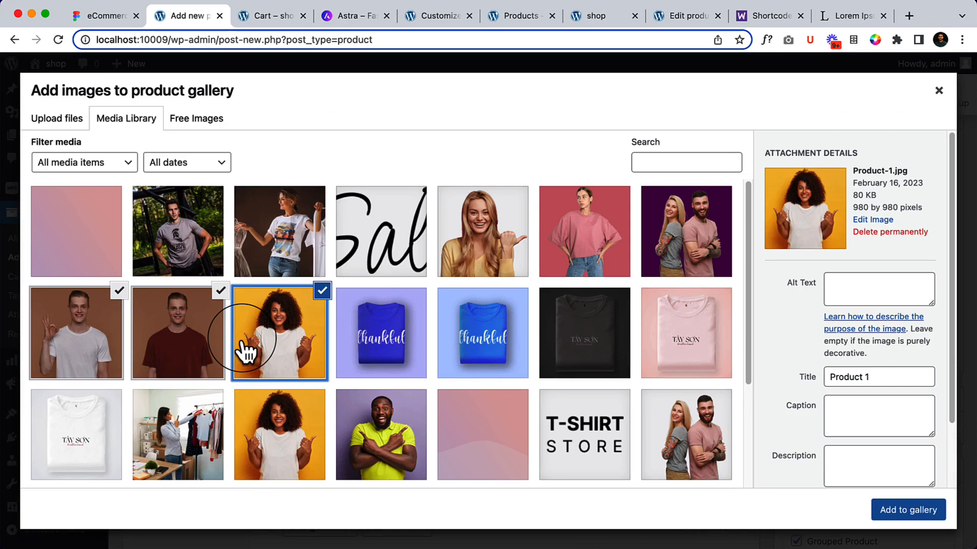
left_click(908, 510)
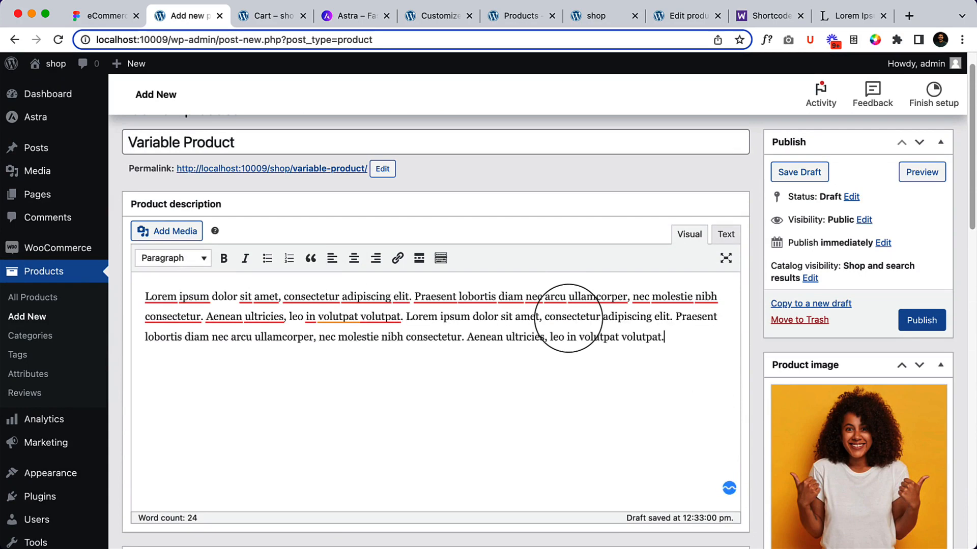
- Publish the Variable Product and view its live storefront page
left_click(922, 320)
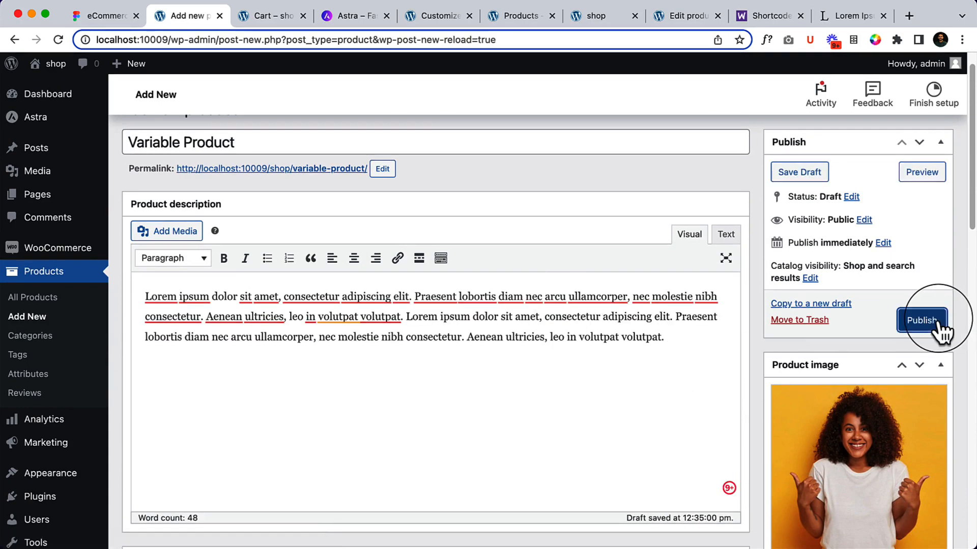
left_click(922, 320)
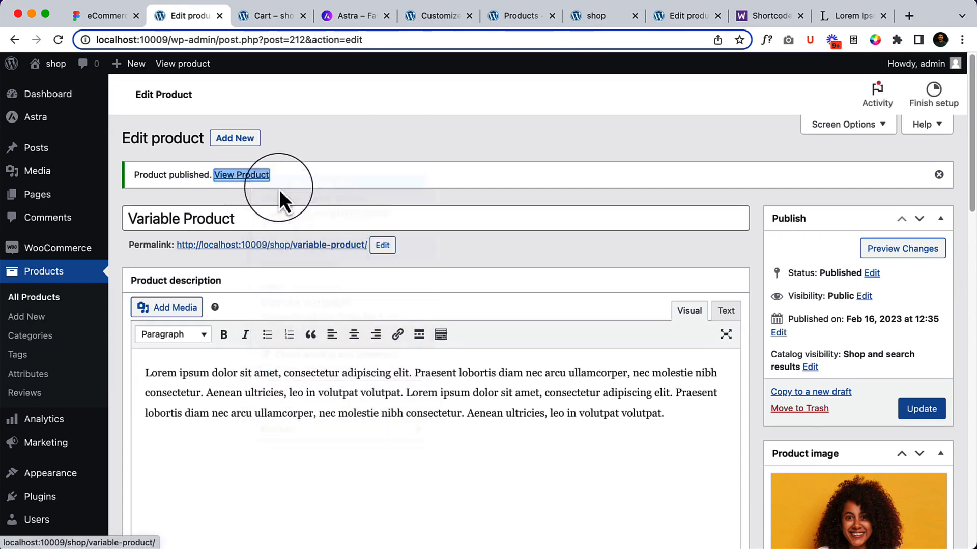
left_click(241, 175)
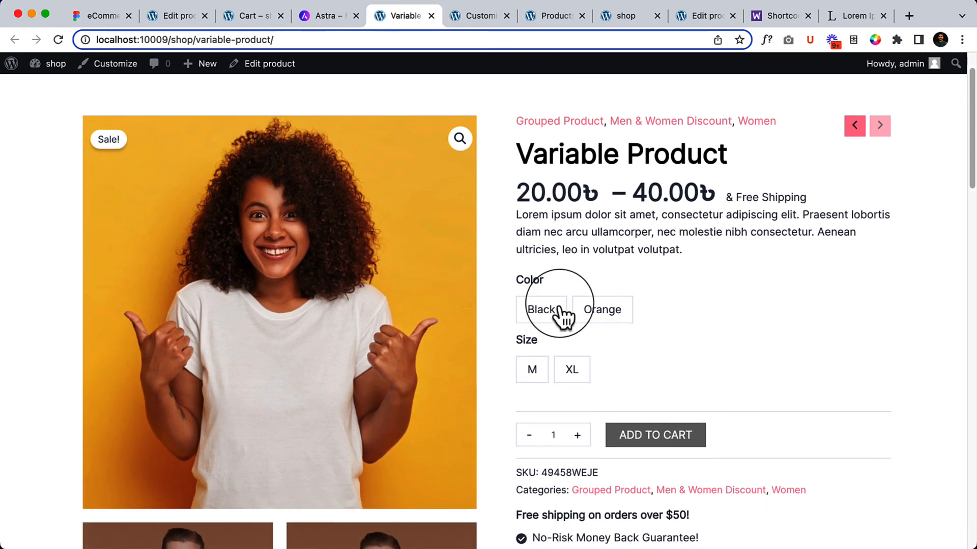
- Try Black/M then Orange to check variation prices and images, then return to the Shop listing
left_click(541, 309)
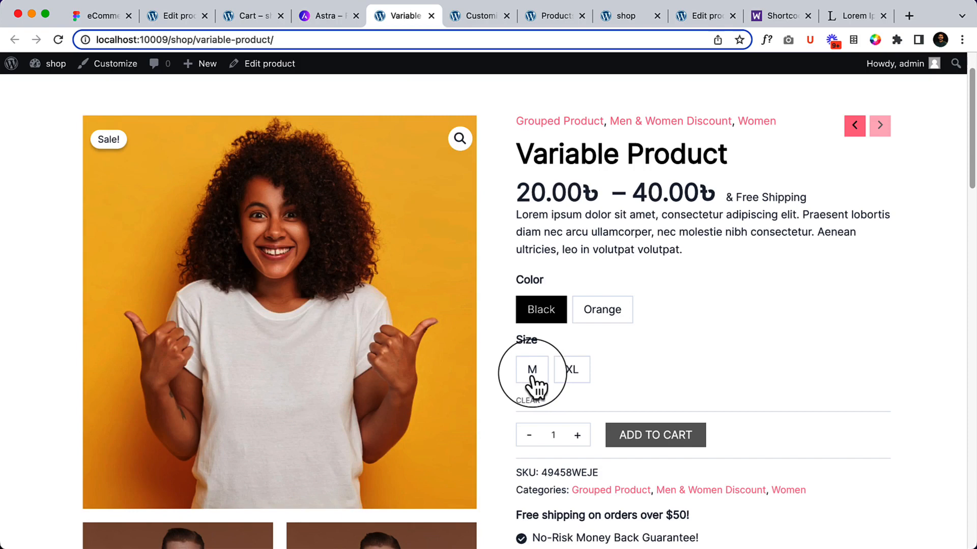
left_click(532, 369)
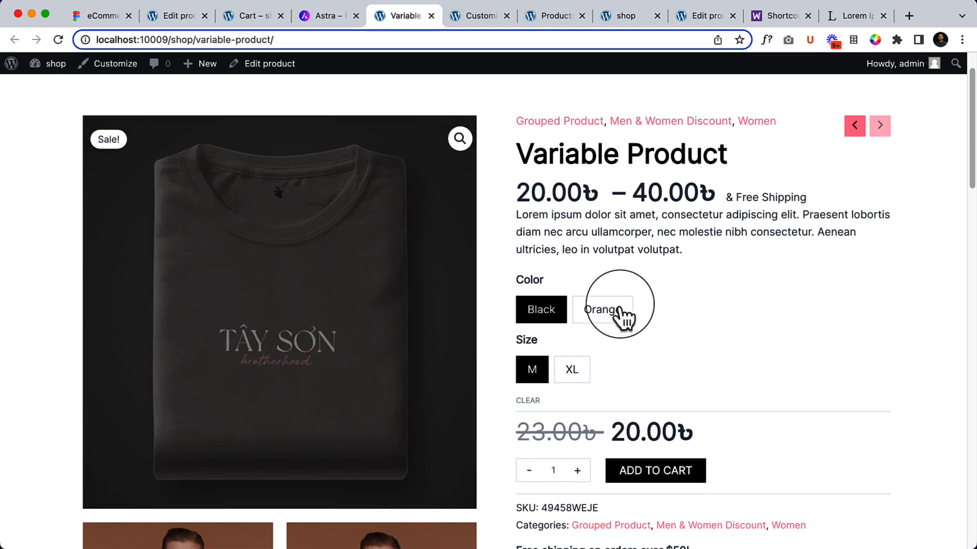
left_click(602, 309)
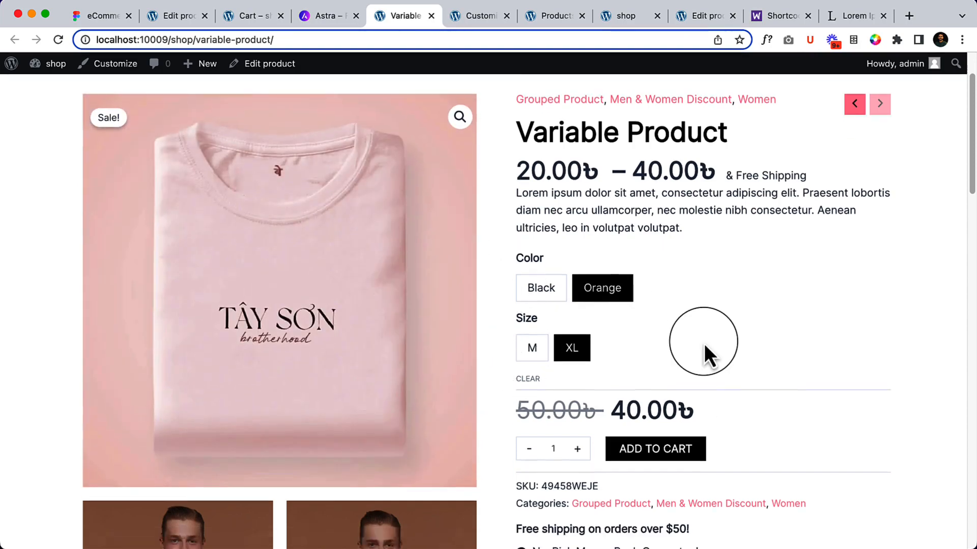
scroll("down", 3)
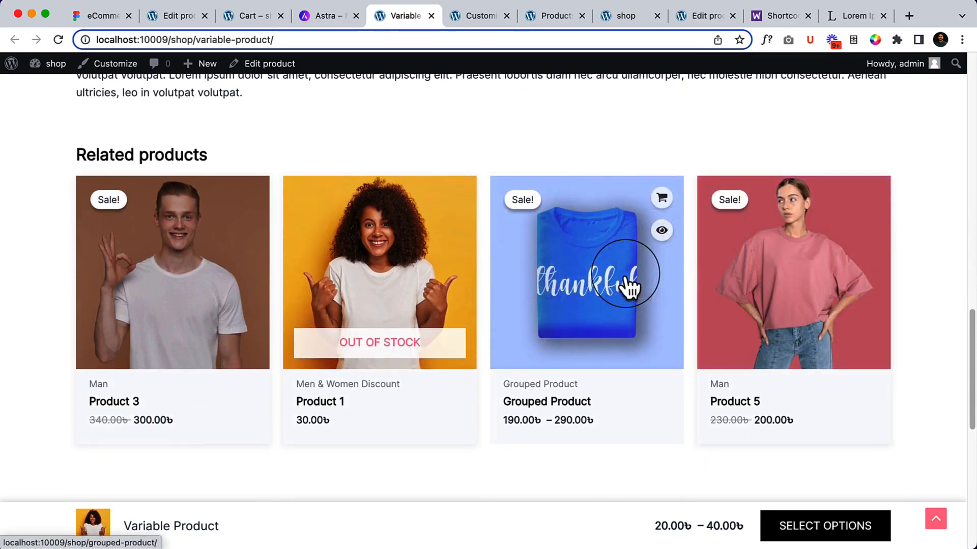
scroll("down", 3)
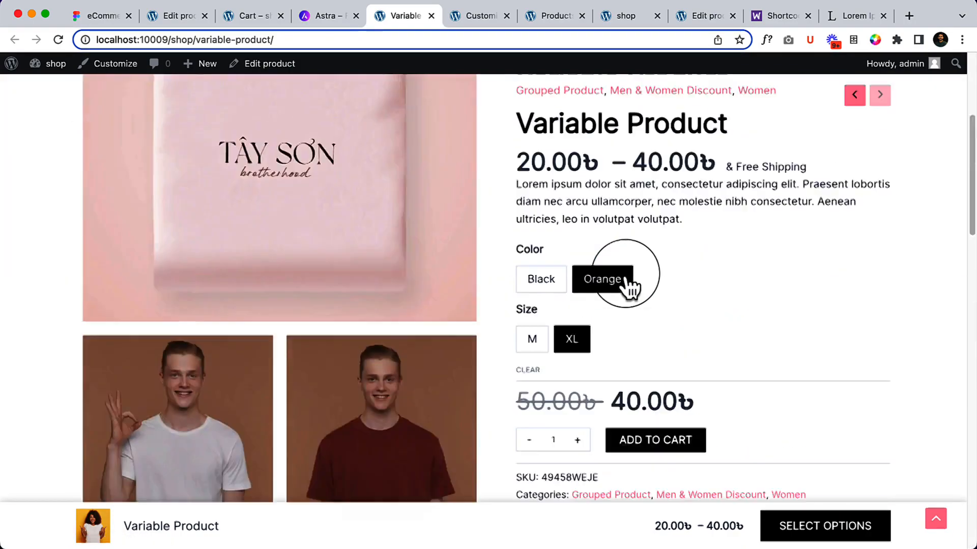
left_click(417, 100)
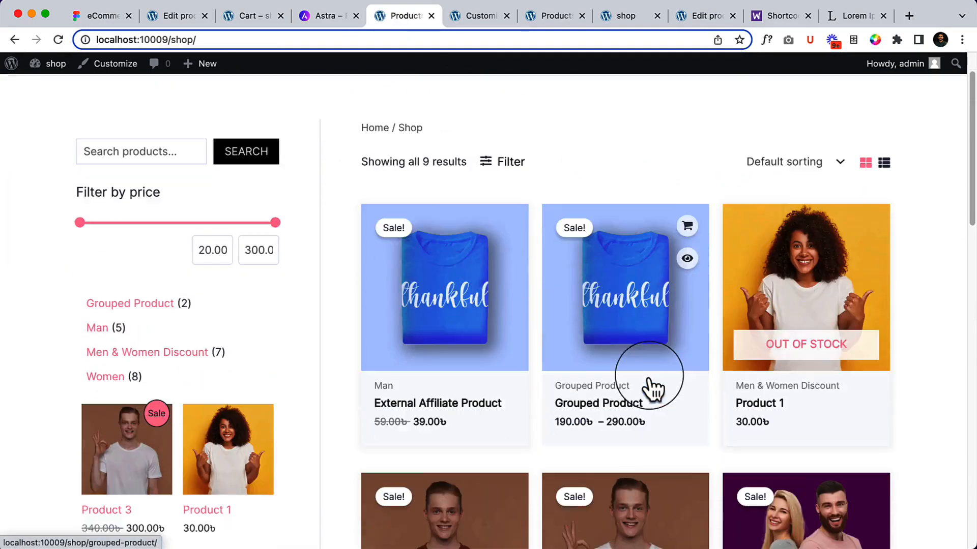
- Return from the storefront shop listing to the Variable Product's admin edit screen
scroll("down", 3)
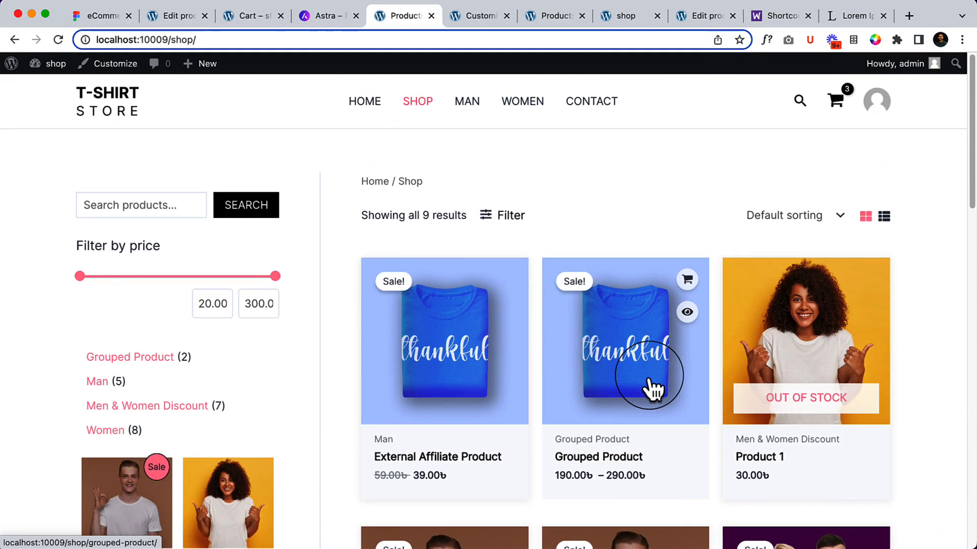
left_click(173, 15)
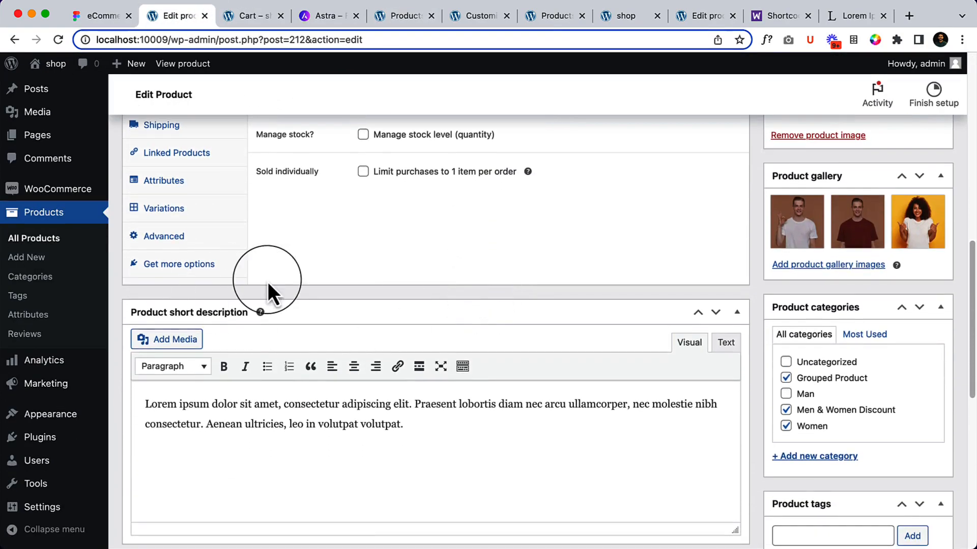
- Review the Color and Size attributes, then show Linked Products with empty upsells and cross-sells
left_click(162, 341)
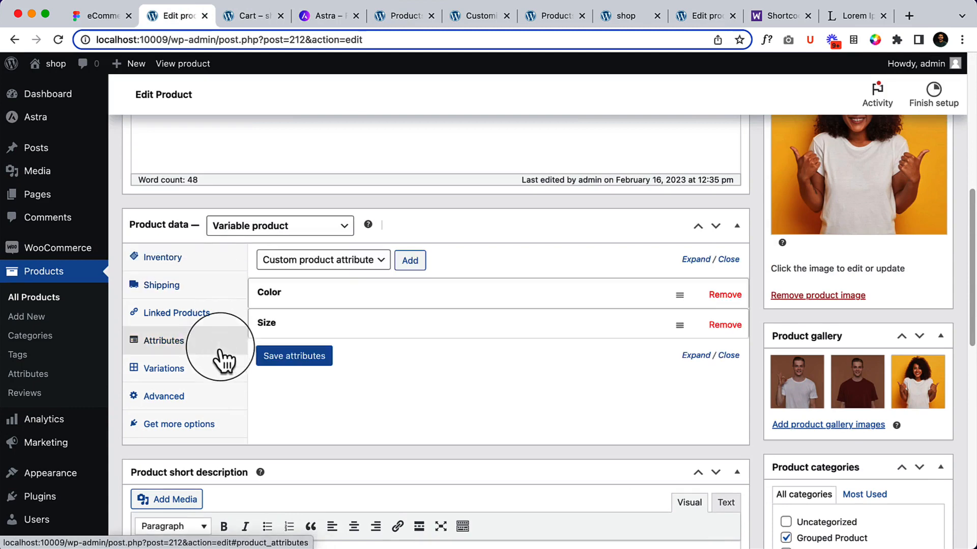
left_click(176, 312)
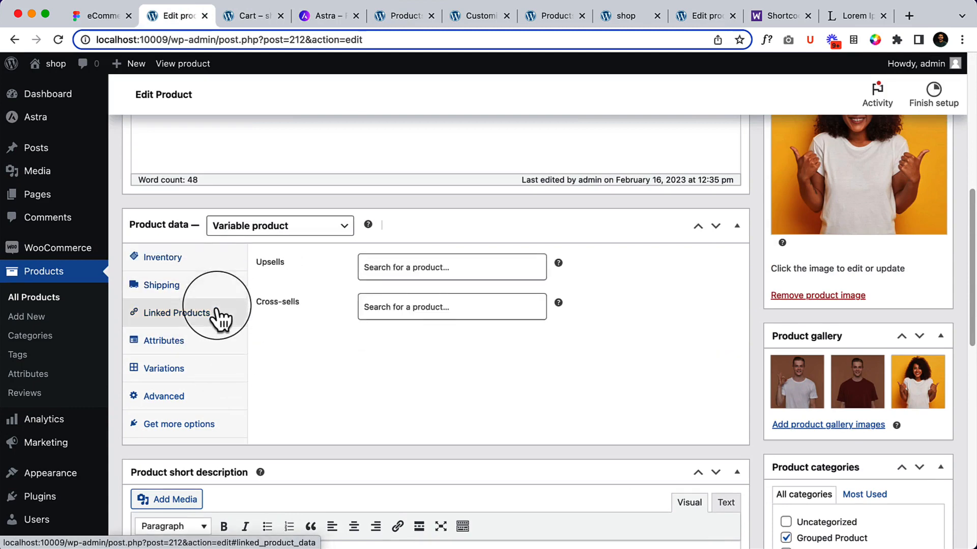